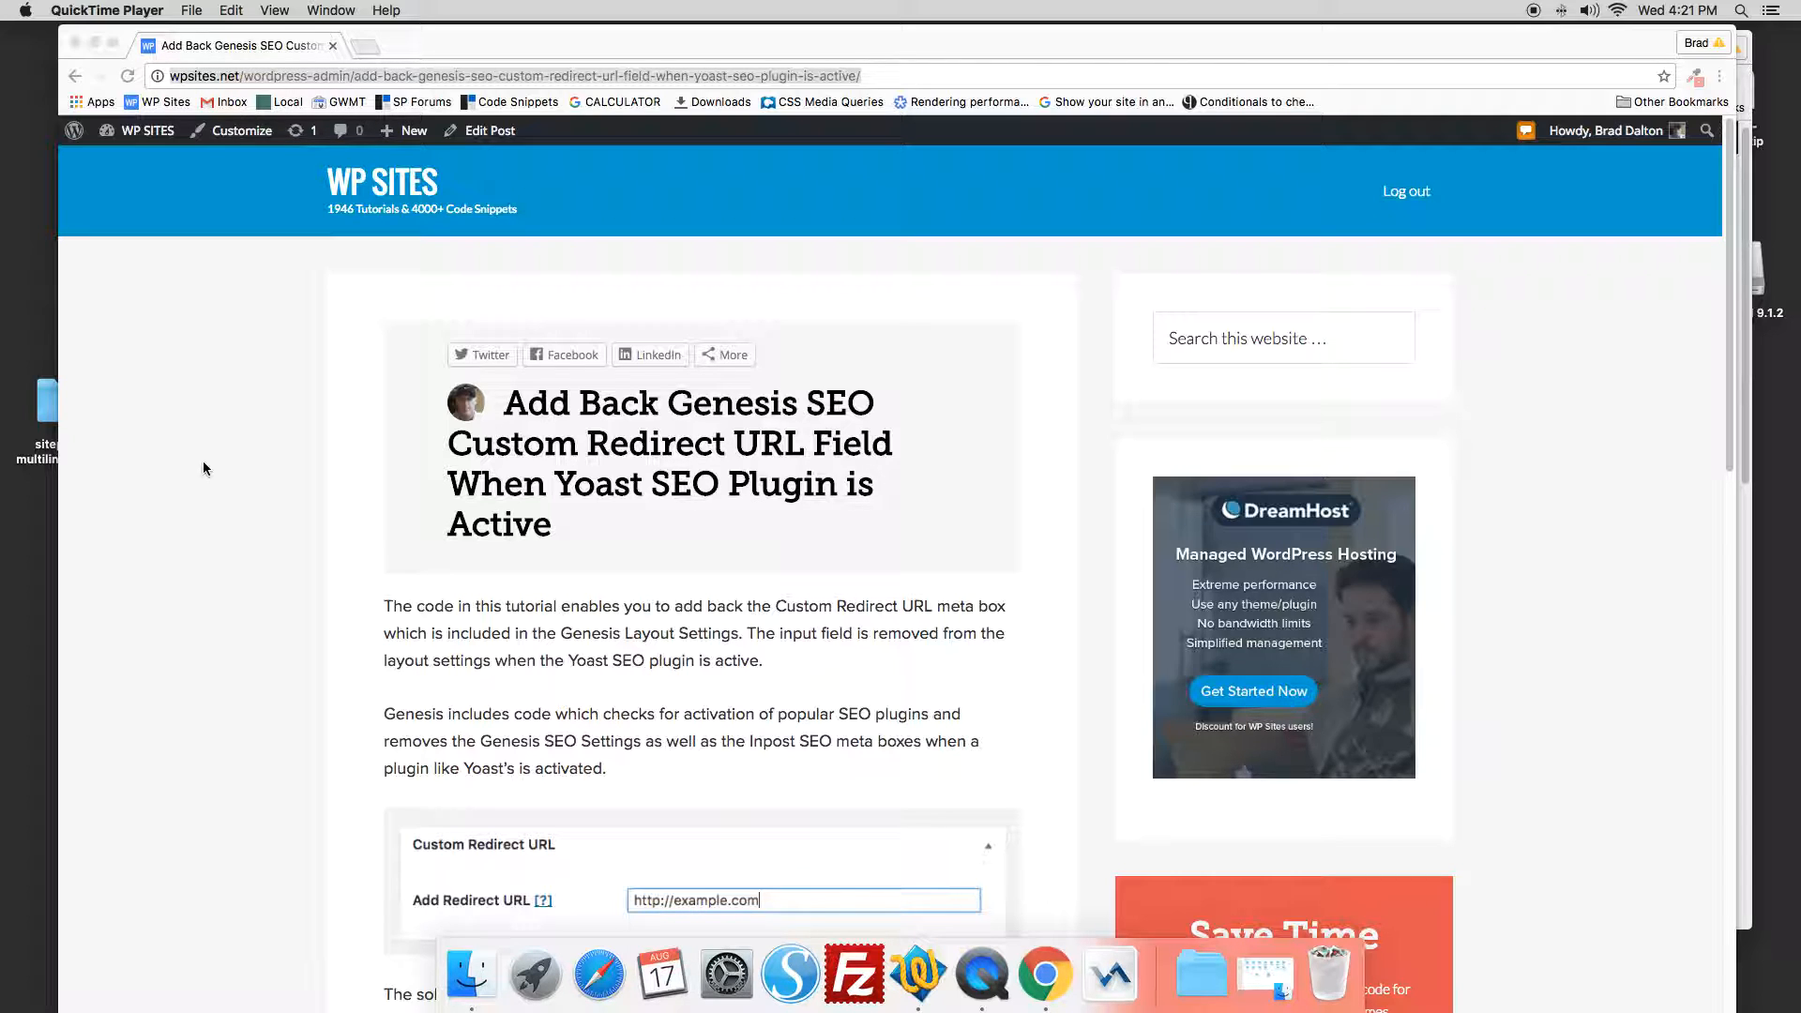
{"action": "mouse_move", "coordinate": [807, 904]}
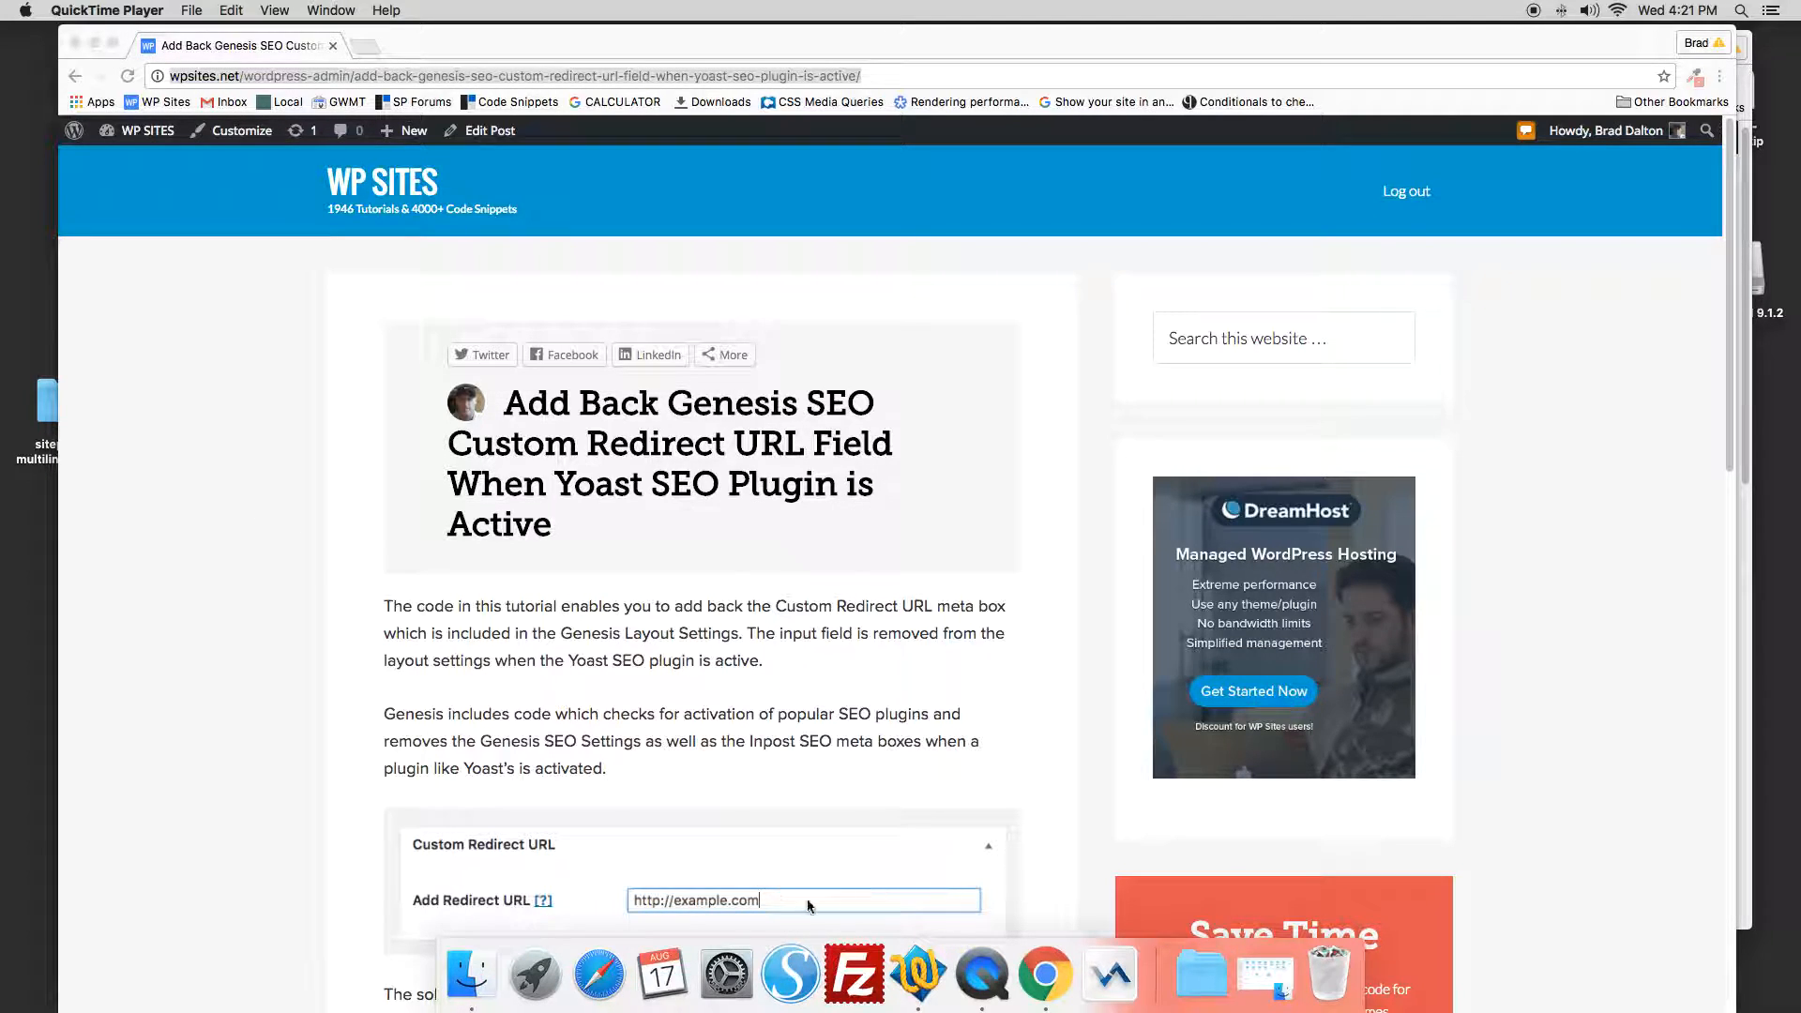
{"action": "mouse_move", "coordinate": [167, 250]}
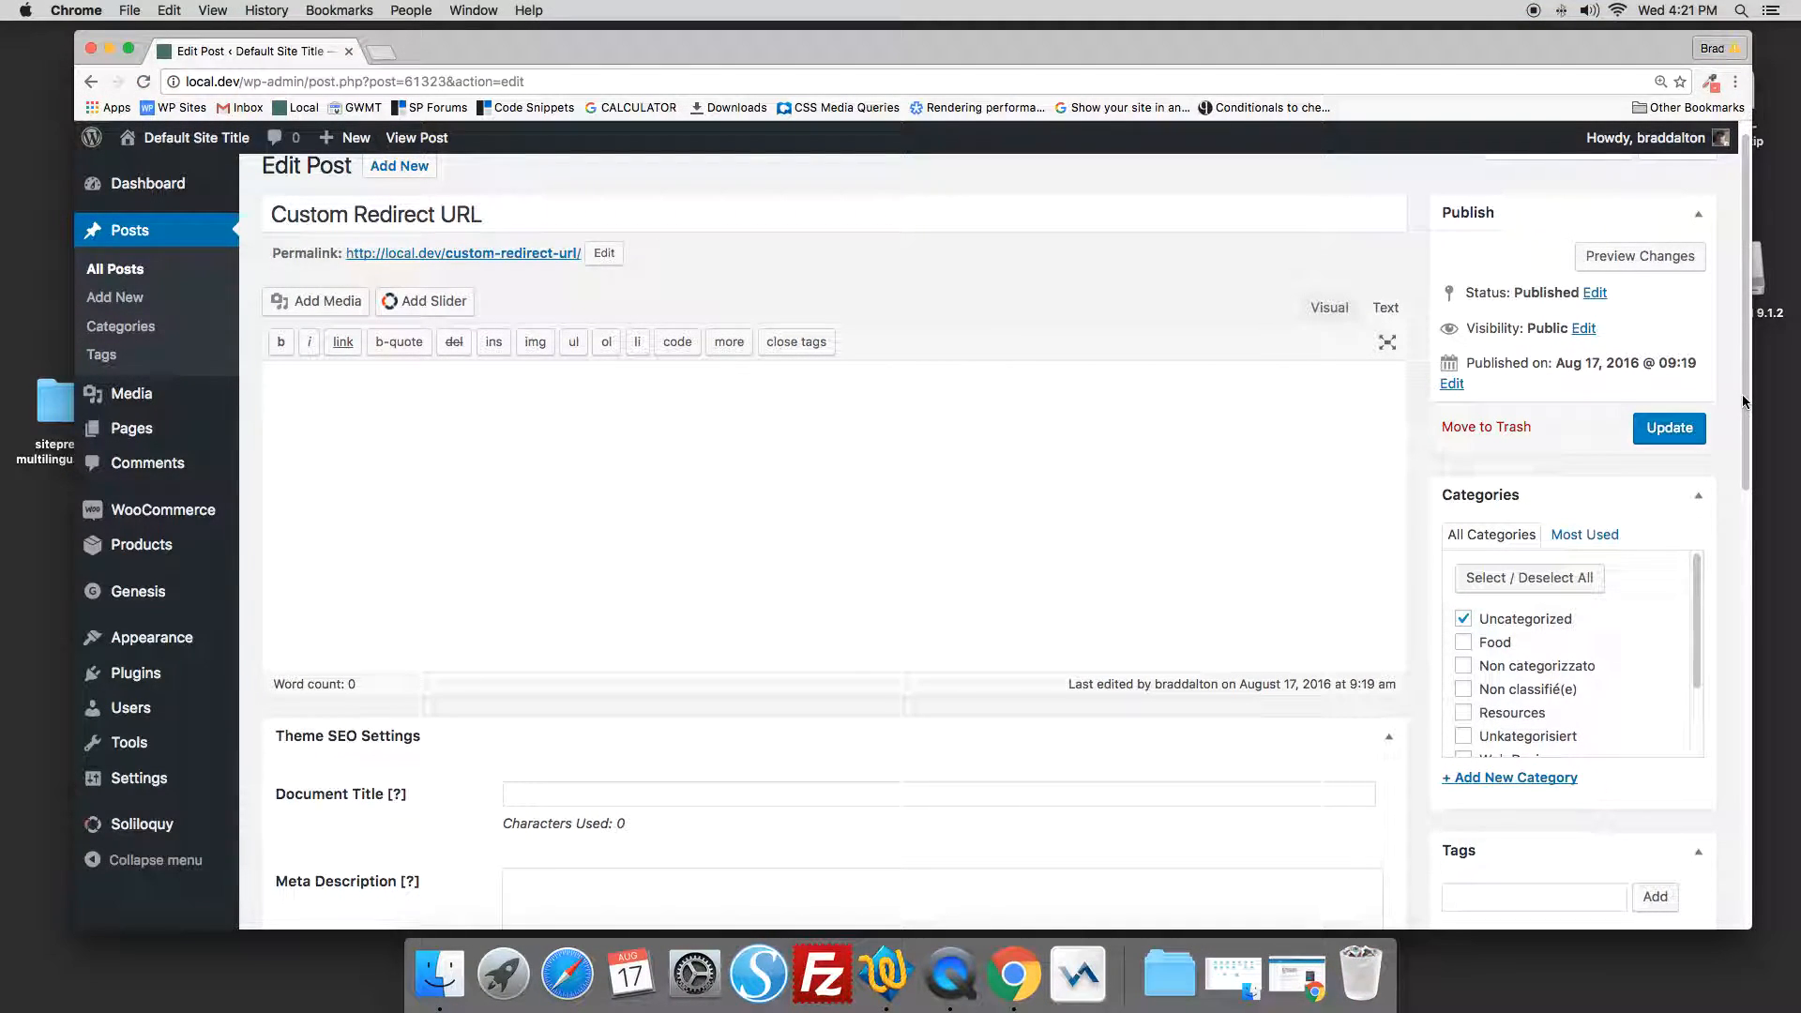
- Activate the Yoast SEO plugin from the Installed Plugins list
{"action": "scroll", "scroll_direction": "down", "scroll_amount": 3}
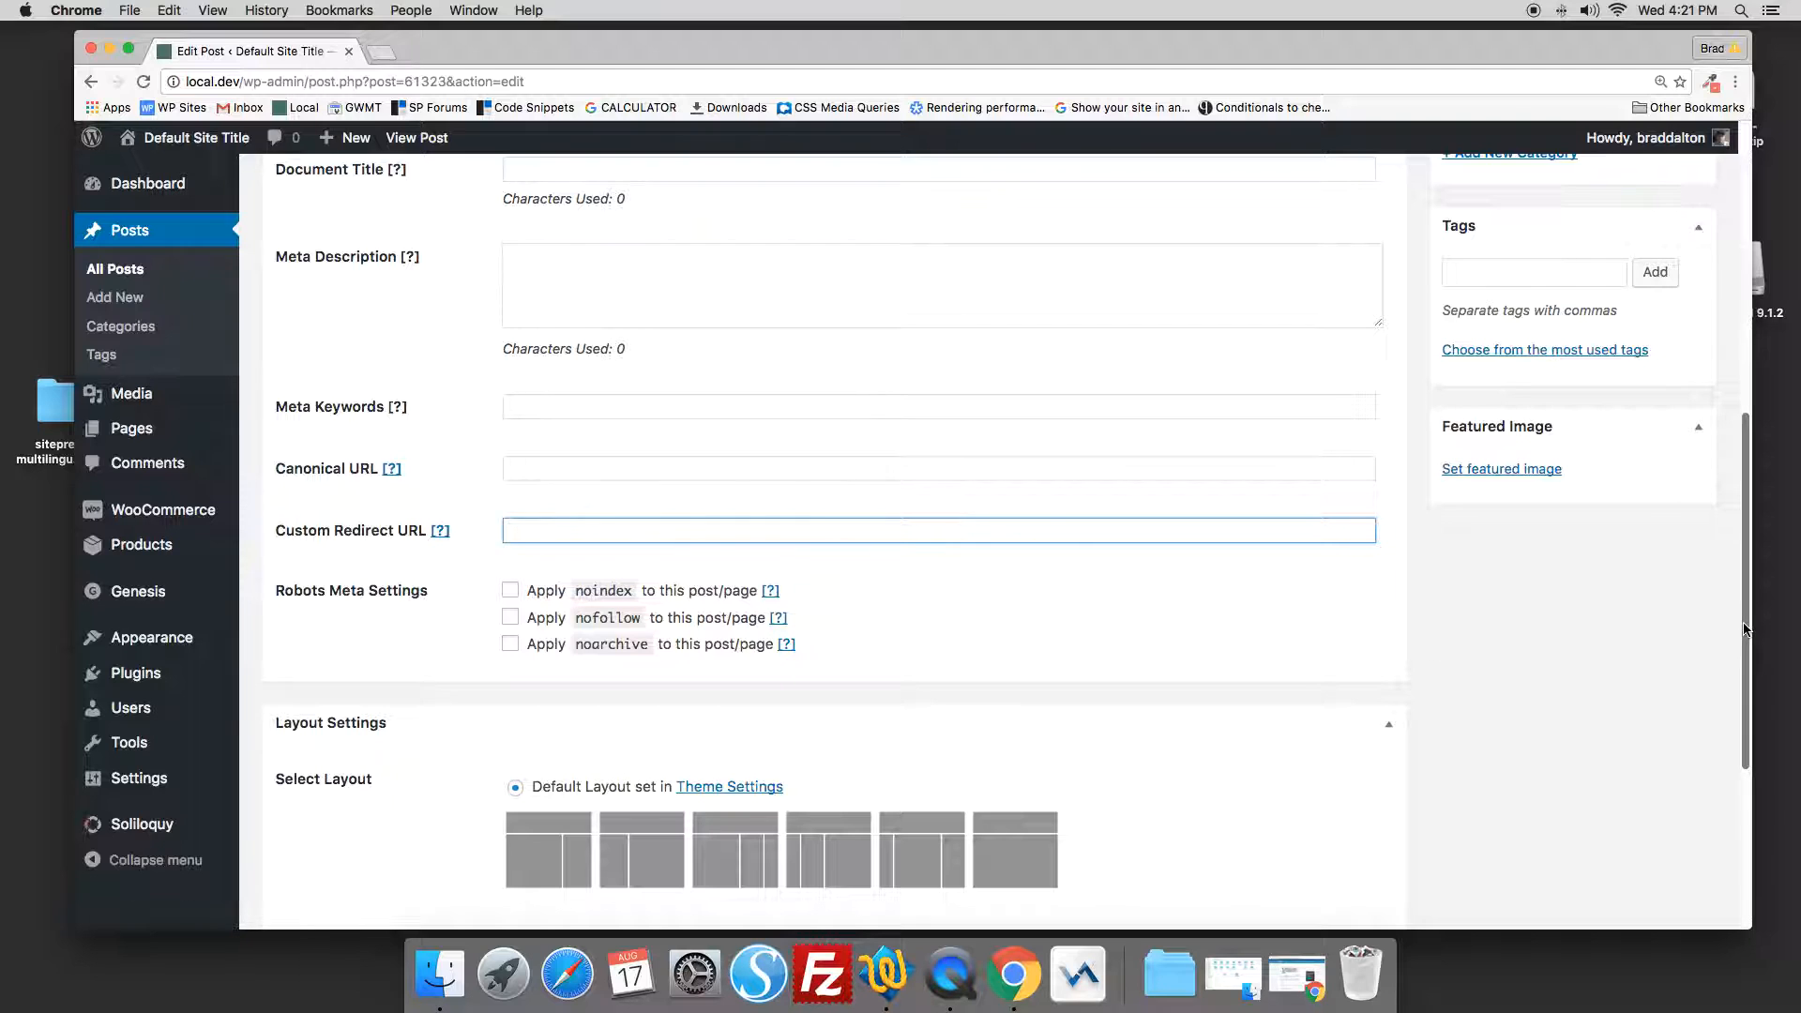
{"action": "scroll", "scroll_direction": "up", "scroll_amount": 3}
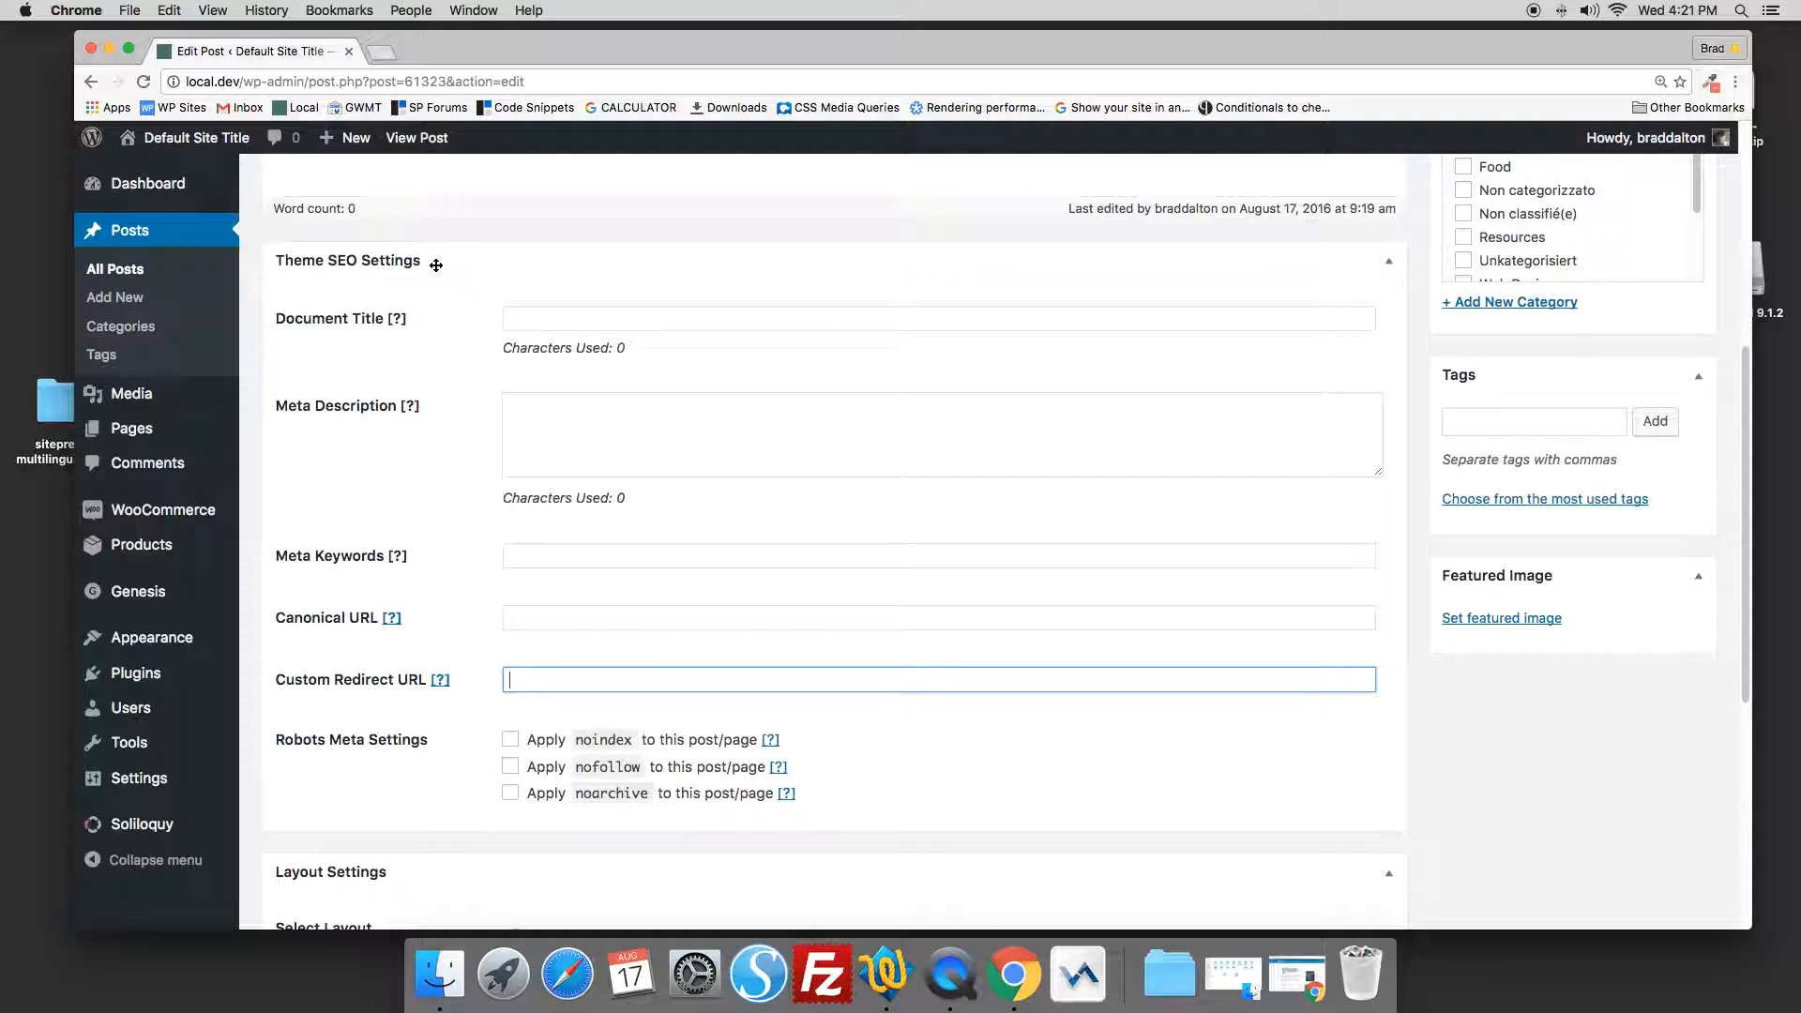
{"action": "left_click", "coordinate": [135, 673]}
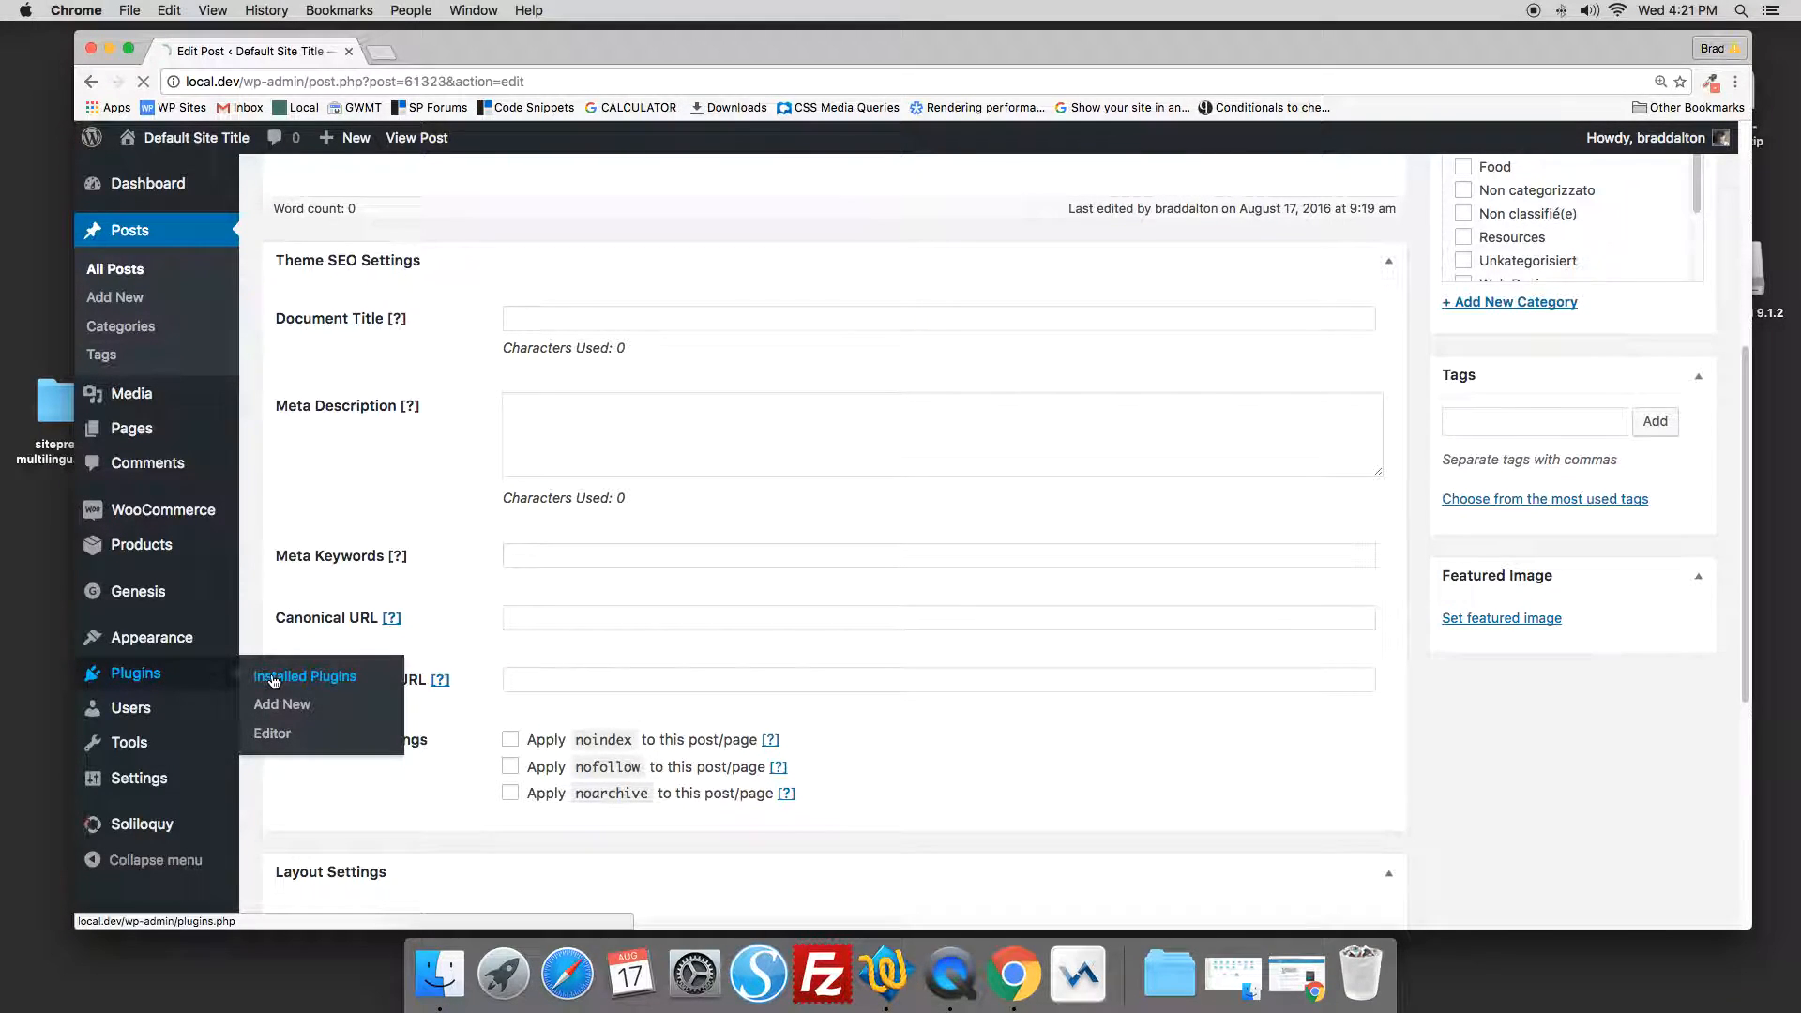
{"action": "left_click", "coordinate": [304, 675]}
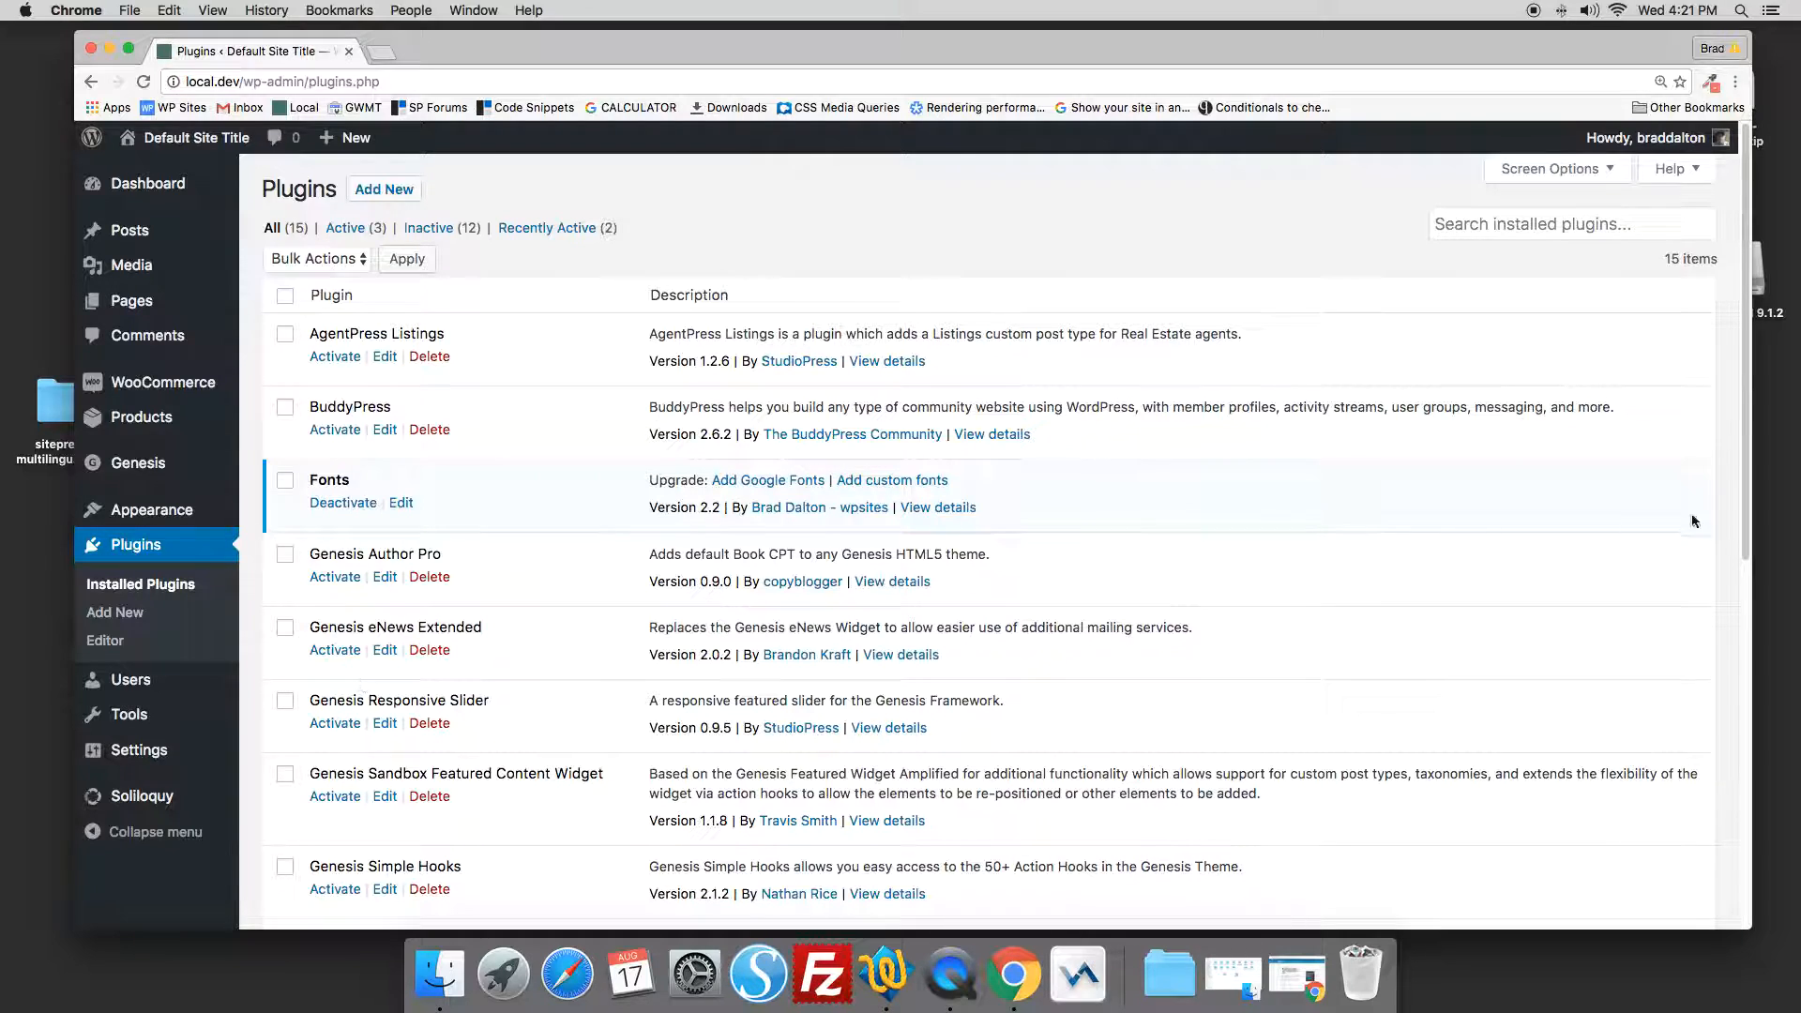
{"action": "scroll", "scroll_direction": "down", "scroll_amount": 3}
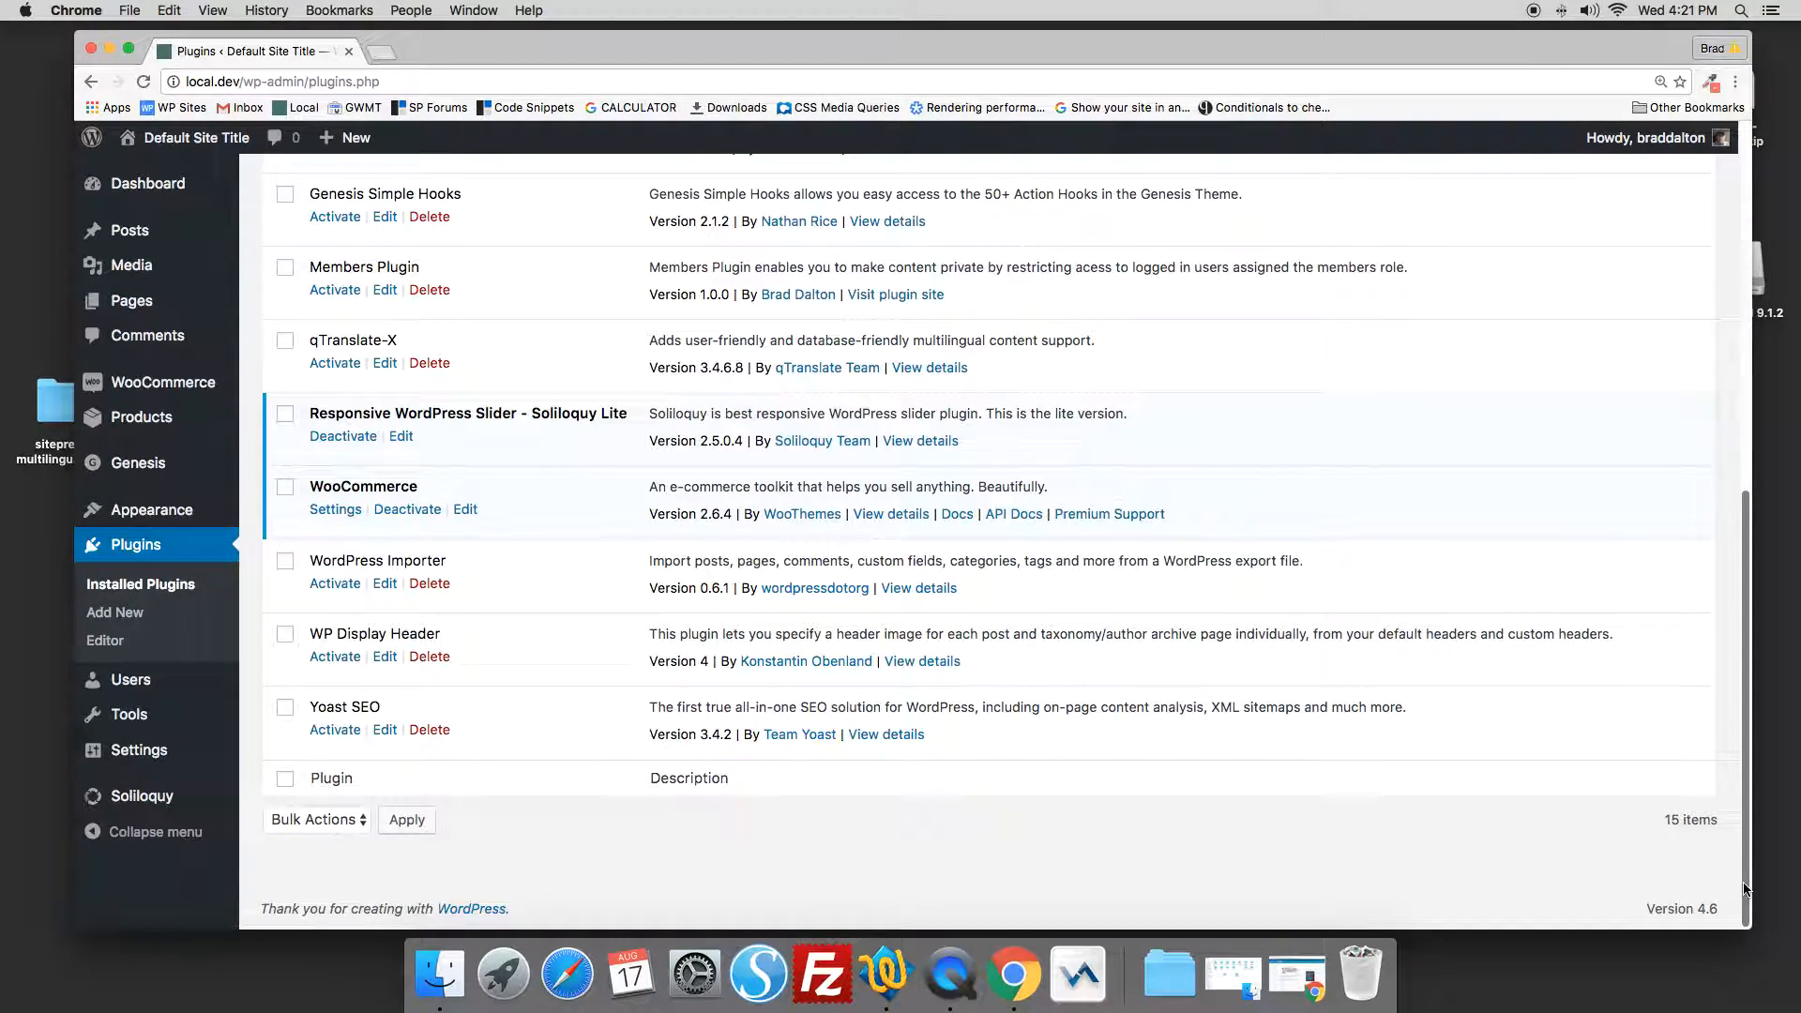
{"action": "left_click", "coordinate": [334, 730]}
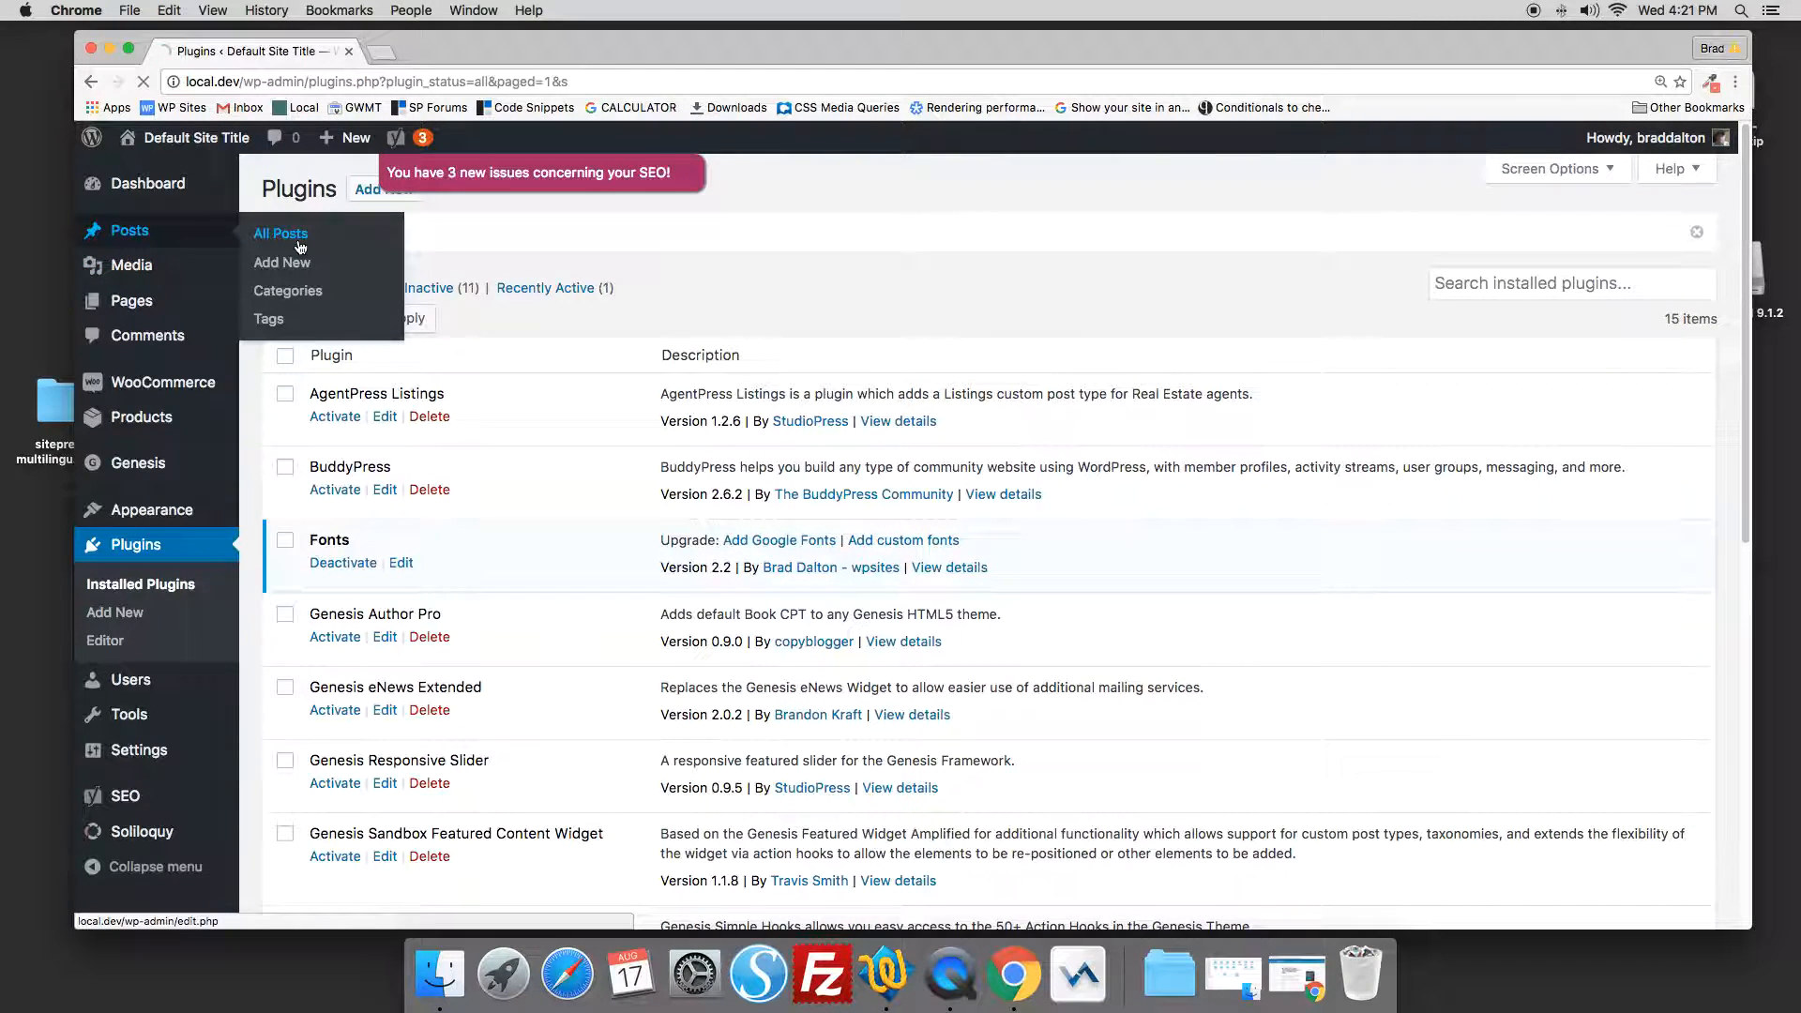
- Reopen the Custom Redirect URL post from All Posts and review its meta boxes
{"action": "left_click", "coordinate": [279, 233]}
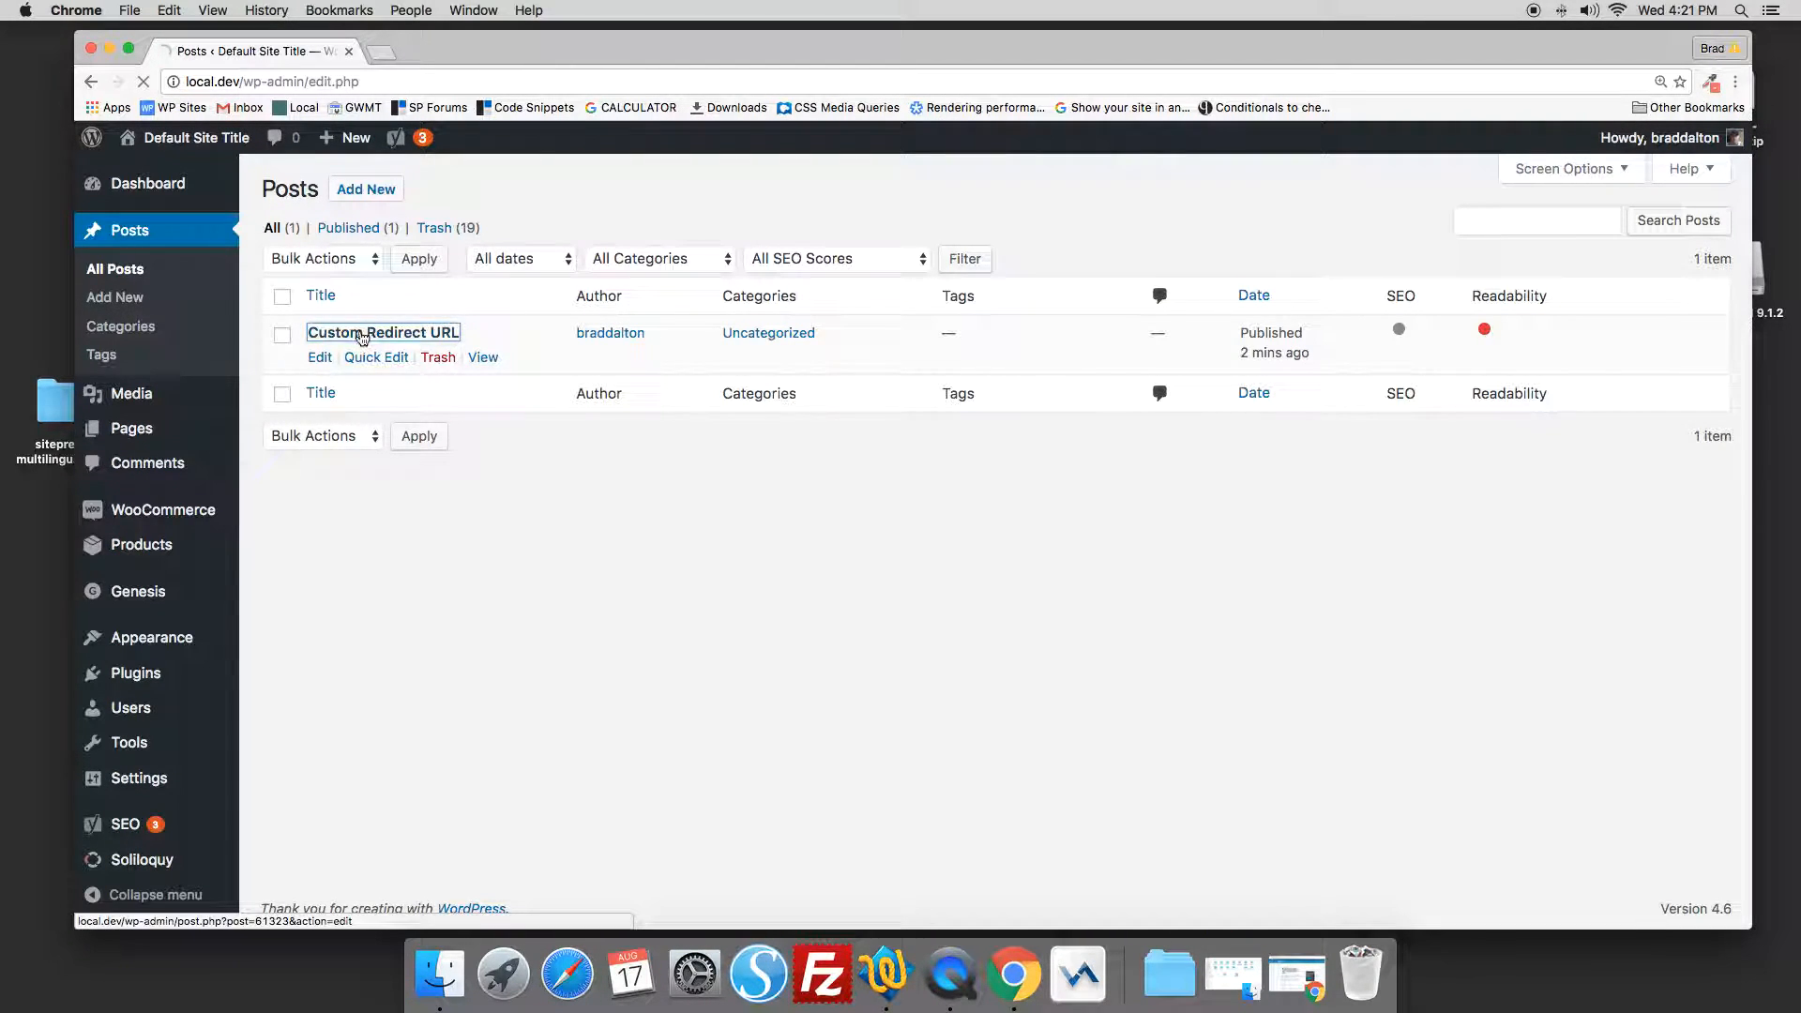
{"action": "left_click", "coordinate": [383, 332]}
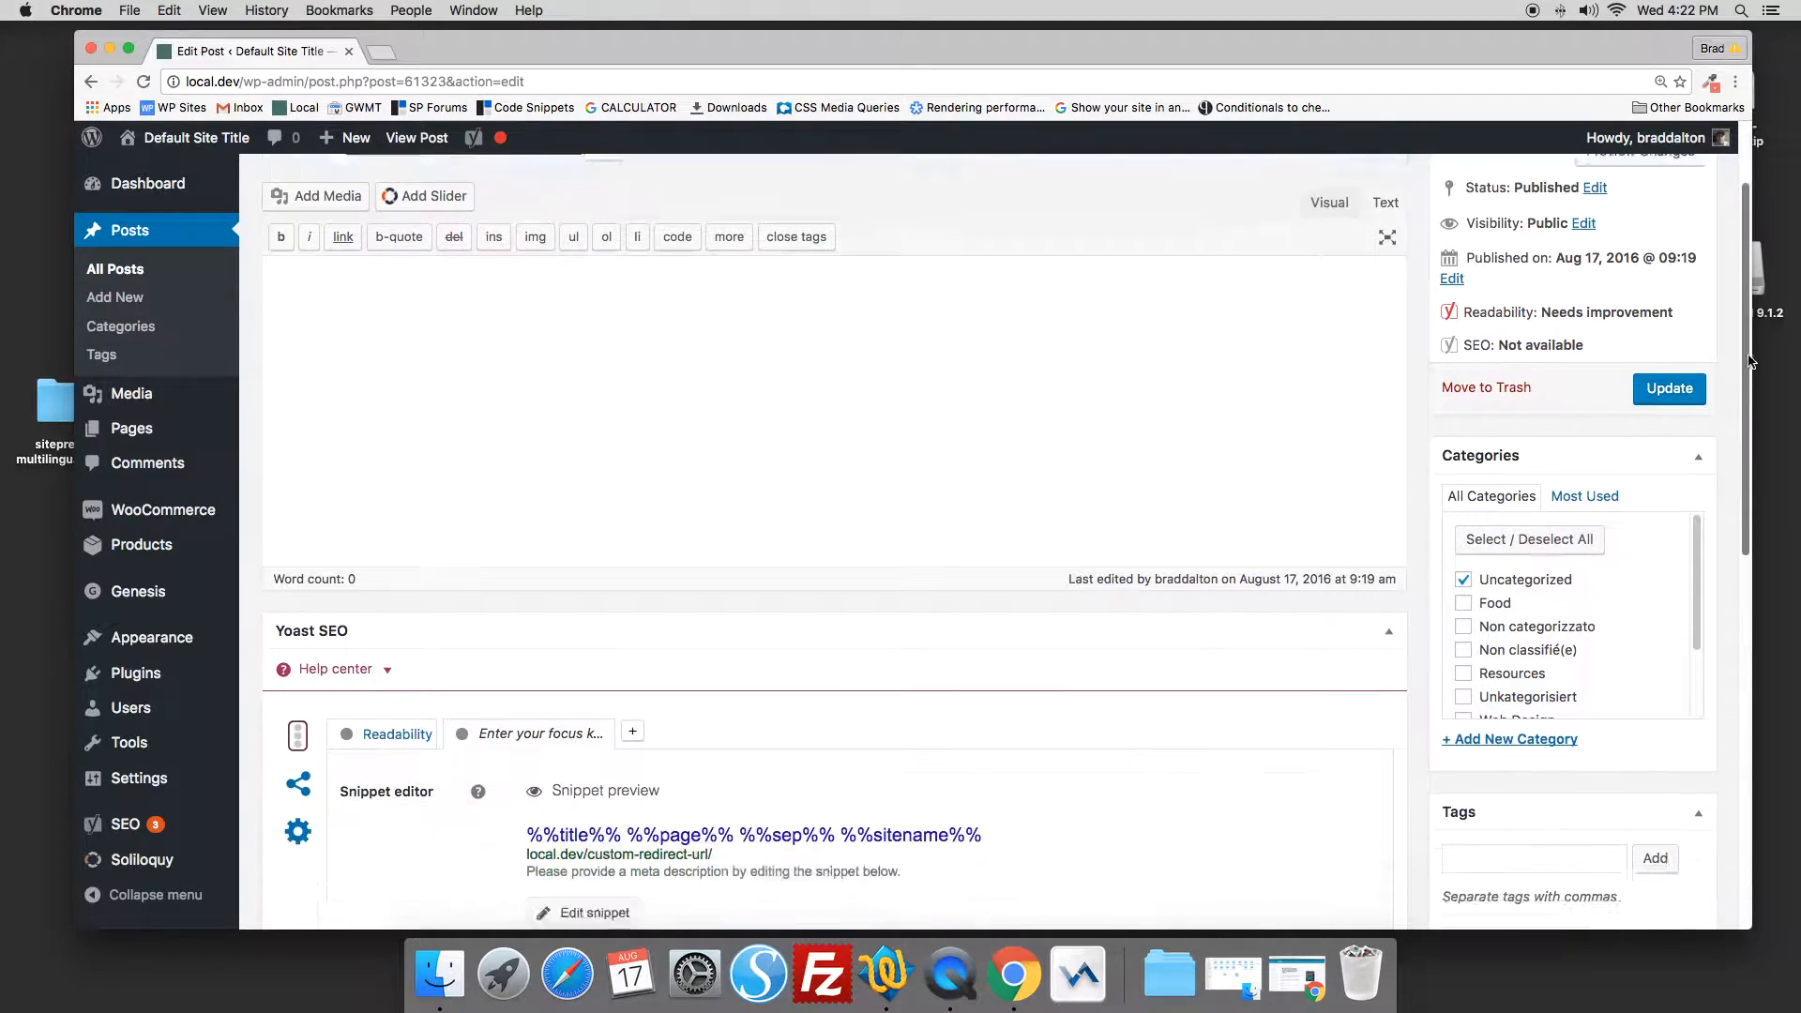
{"action": "scroll", "scroll_direction": "down", "scroll_amount": 3}
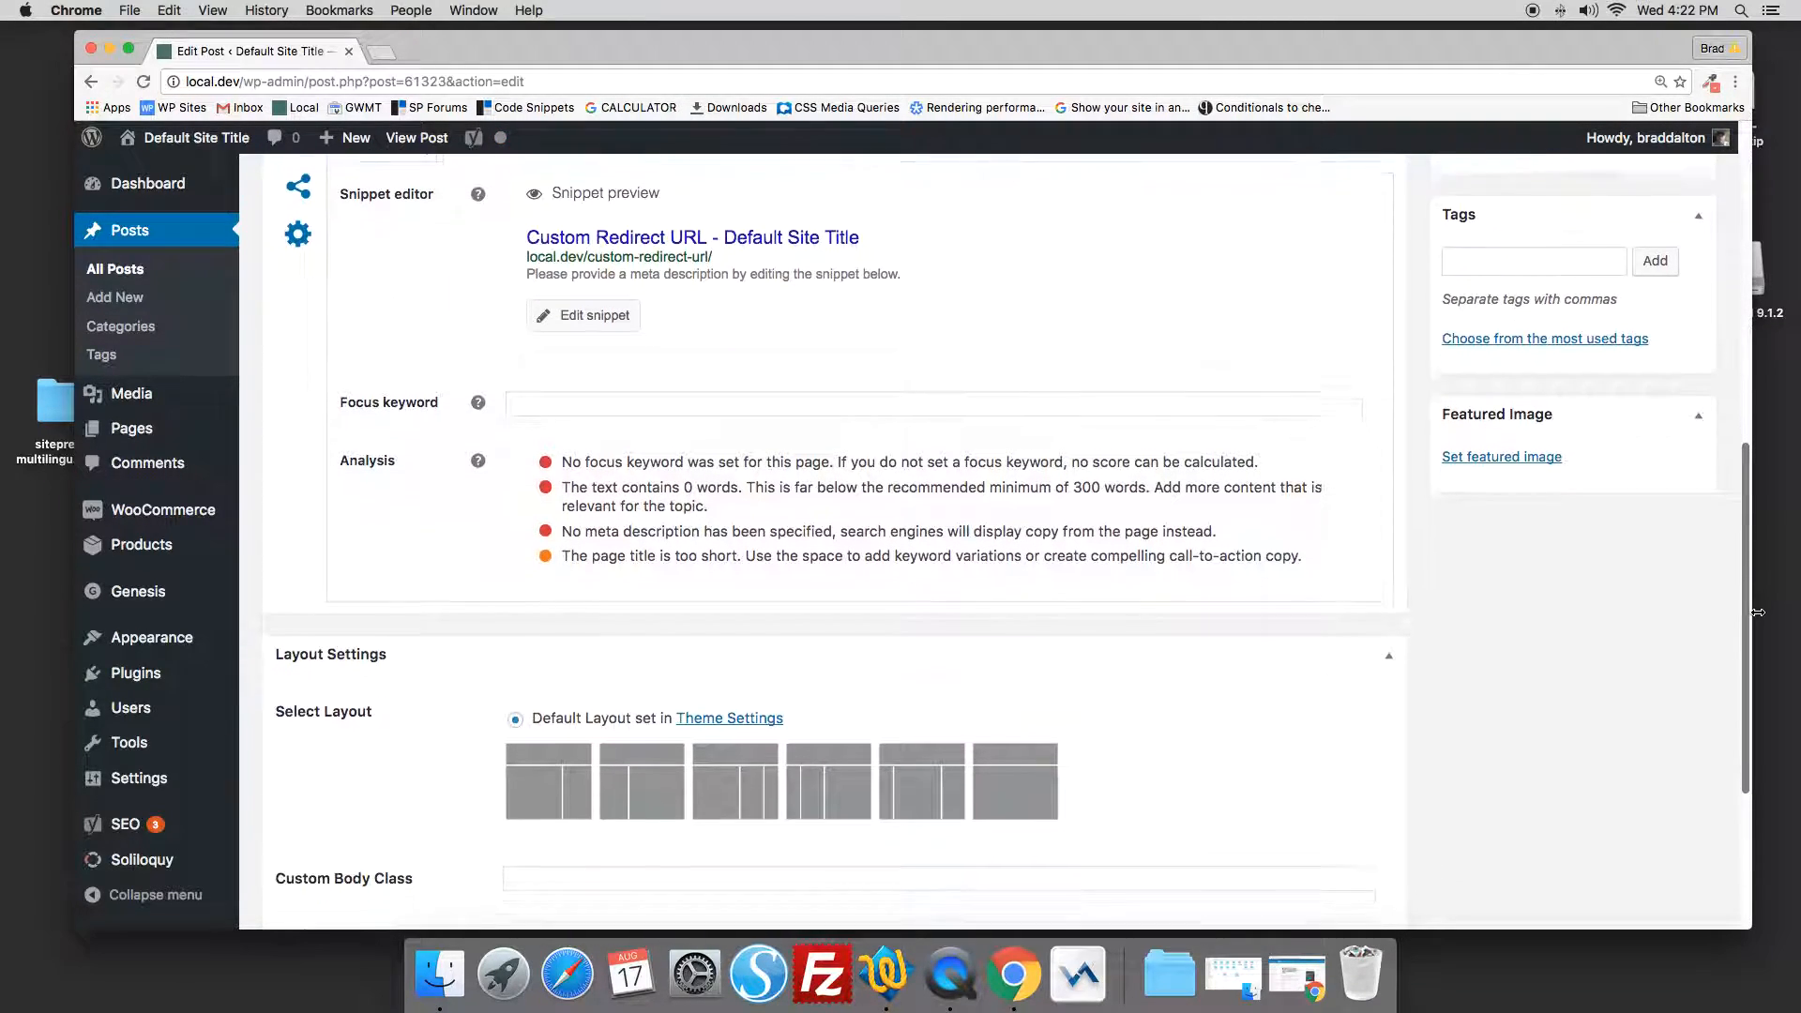
{"action": "scroll", "scroll_direction": "down", "scroll_amount": 3}
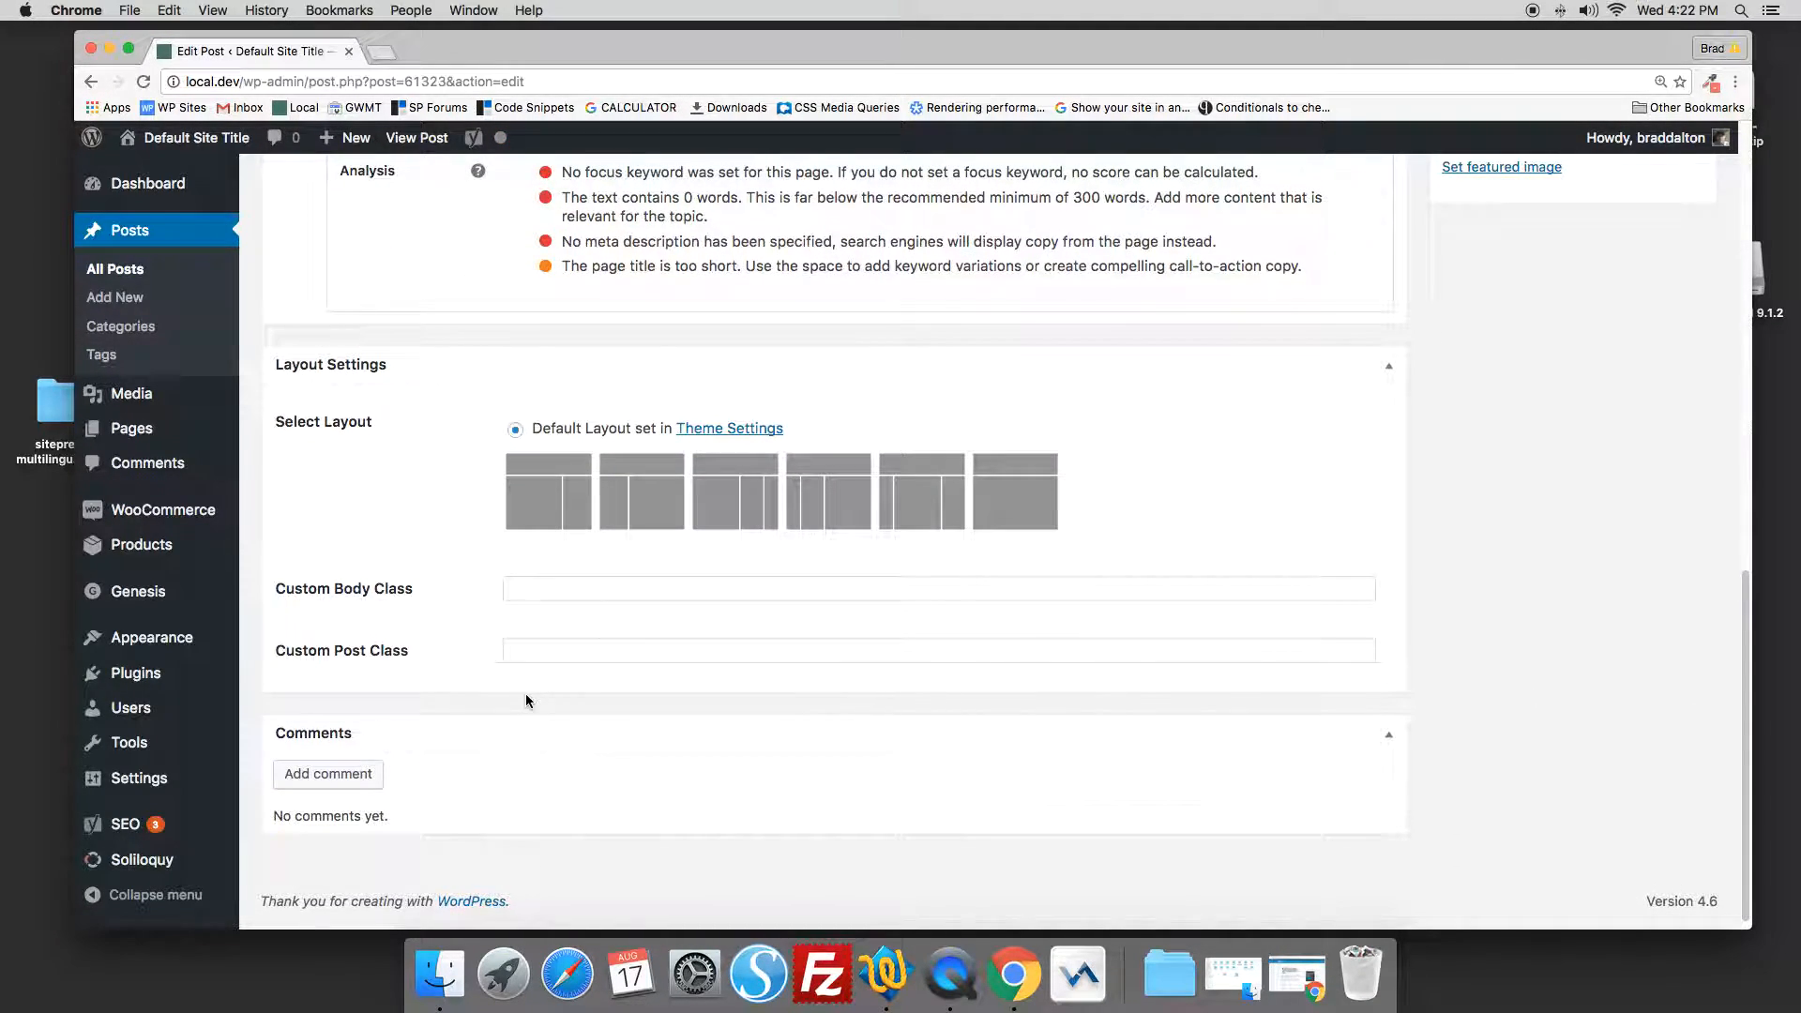
{"action": "mouse_move", "coordinate": [469, 695]}
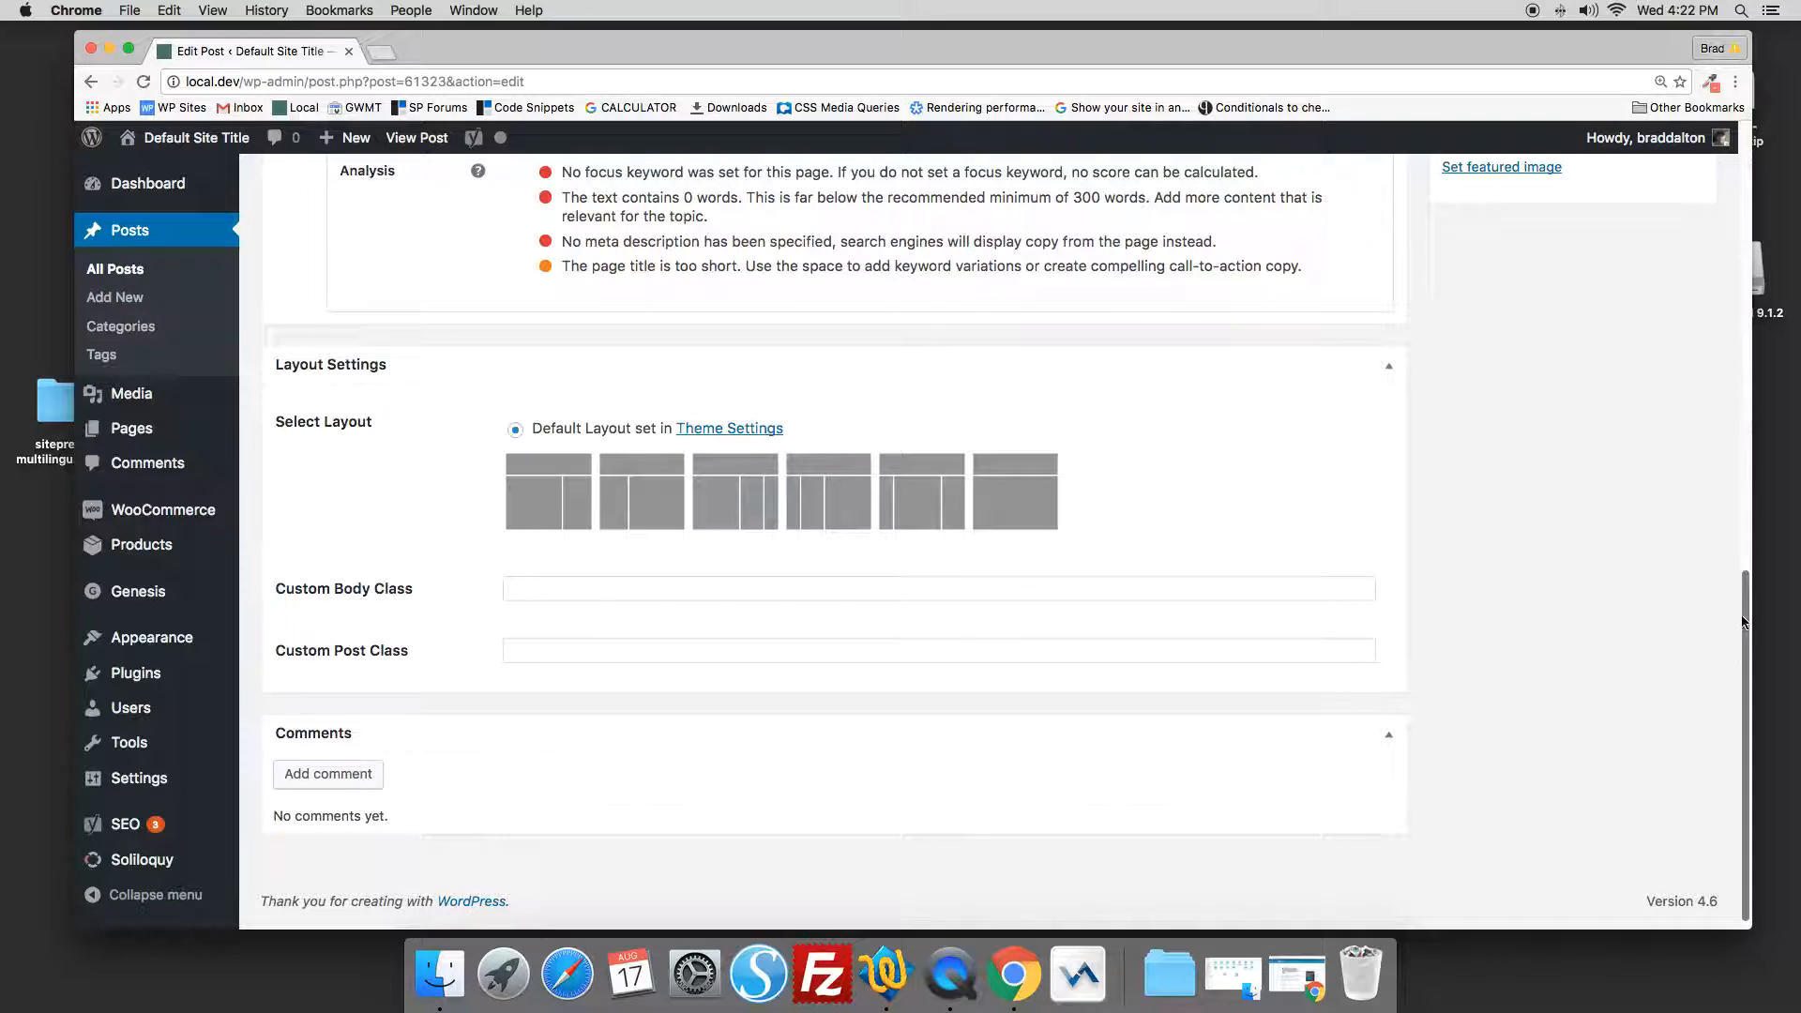
{"action": "scroll", "scroll_direction": "up", "scroll_amount": 3}
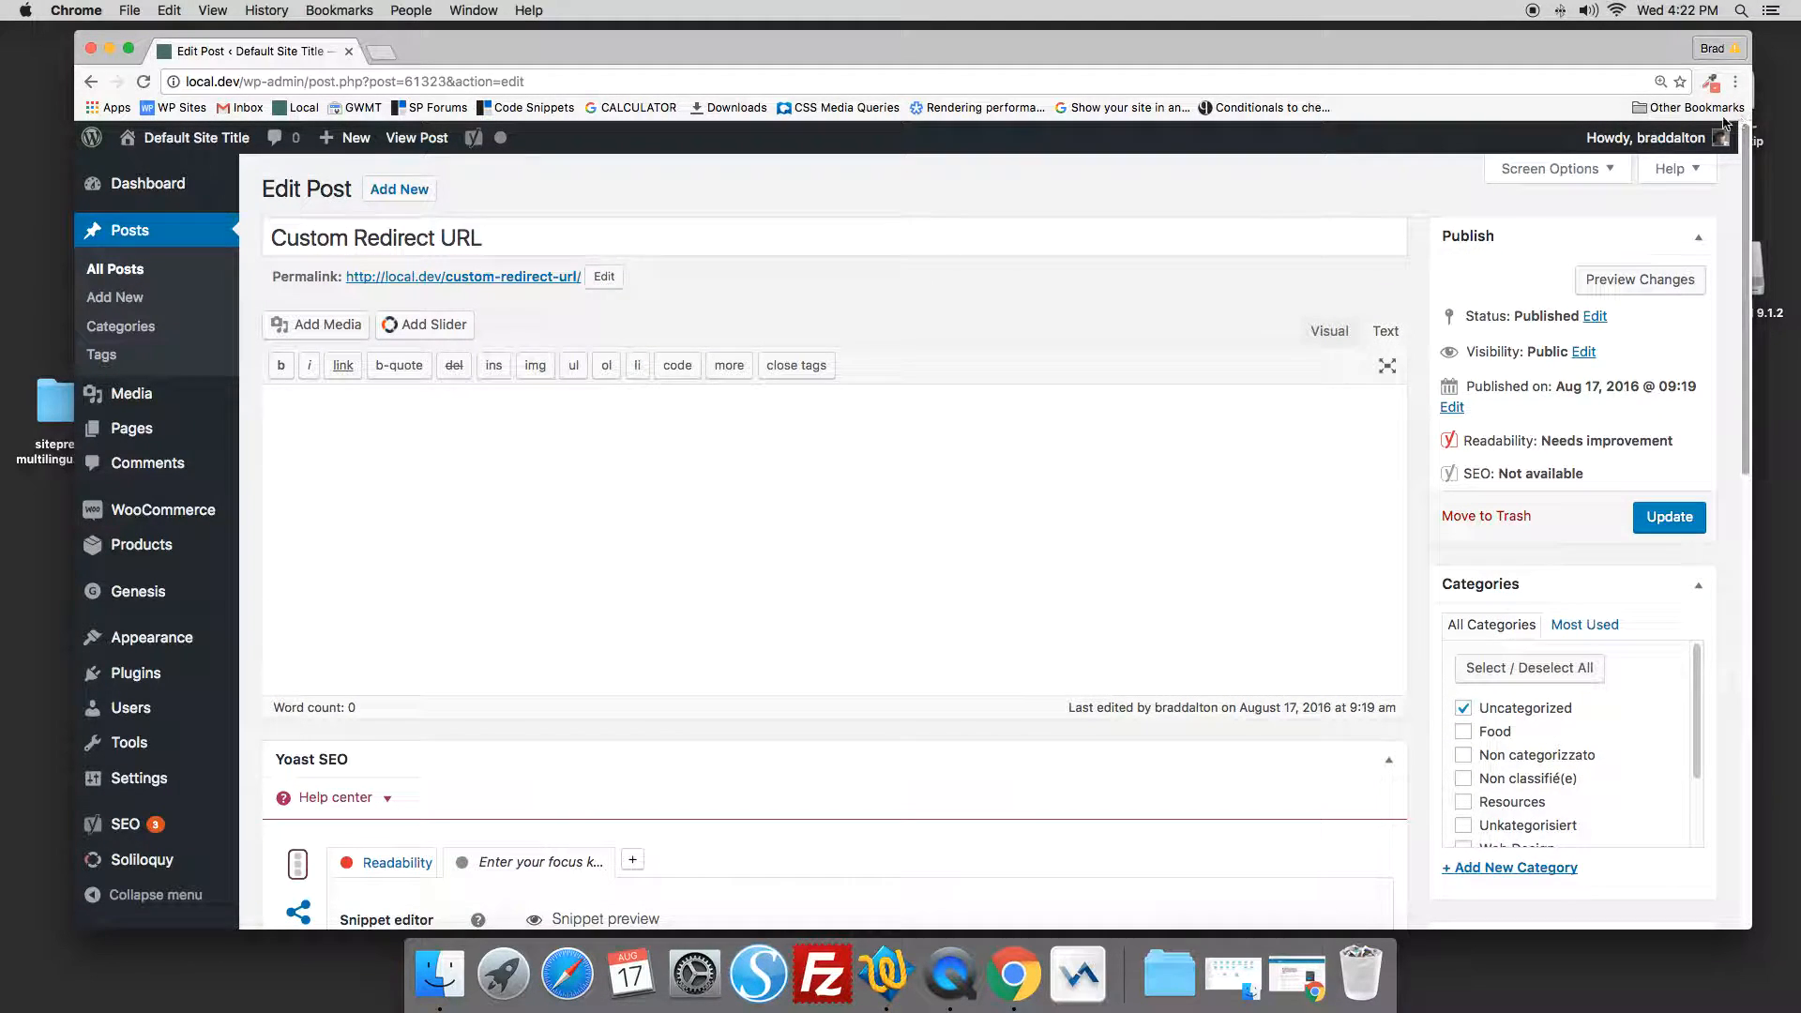
- Enable the Custom Redirect URL box via Screen Options so the Add Redirect URL field shows
{"action": "left_click", "coordinate": [1550, 169]}
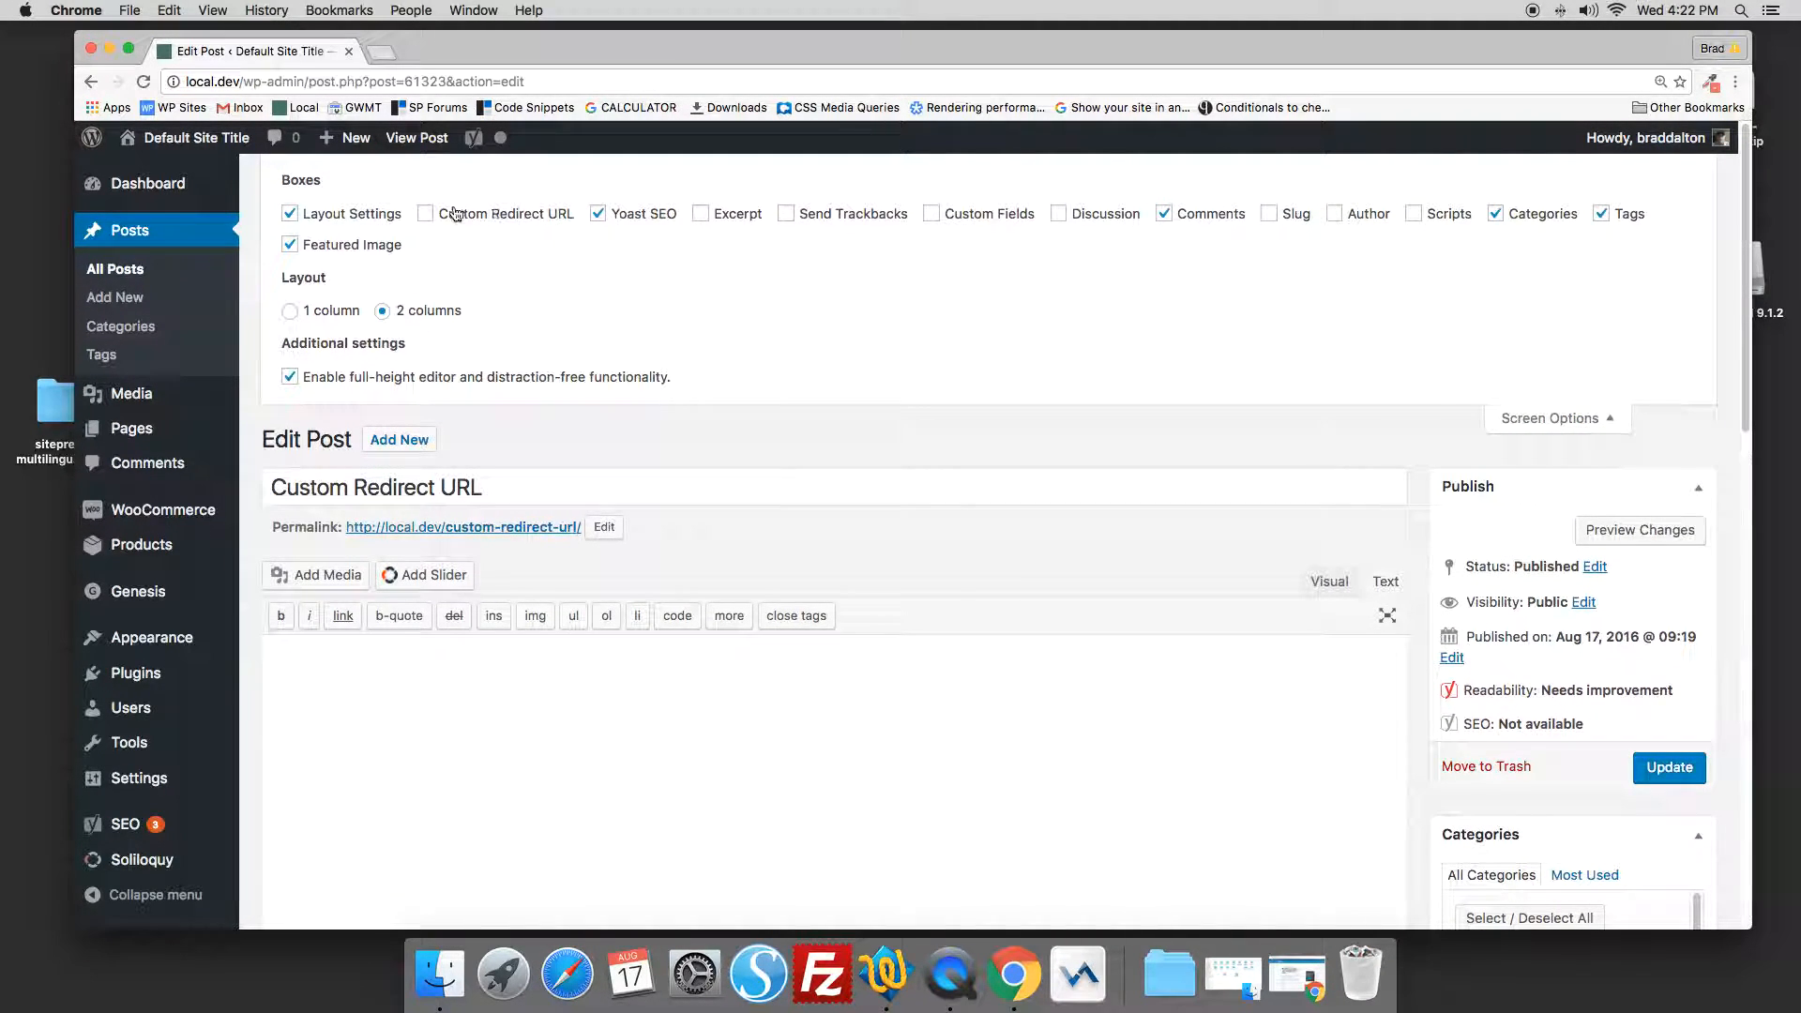
{"action": "left_click", "coordinate": [426, 214]}
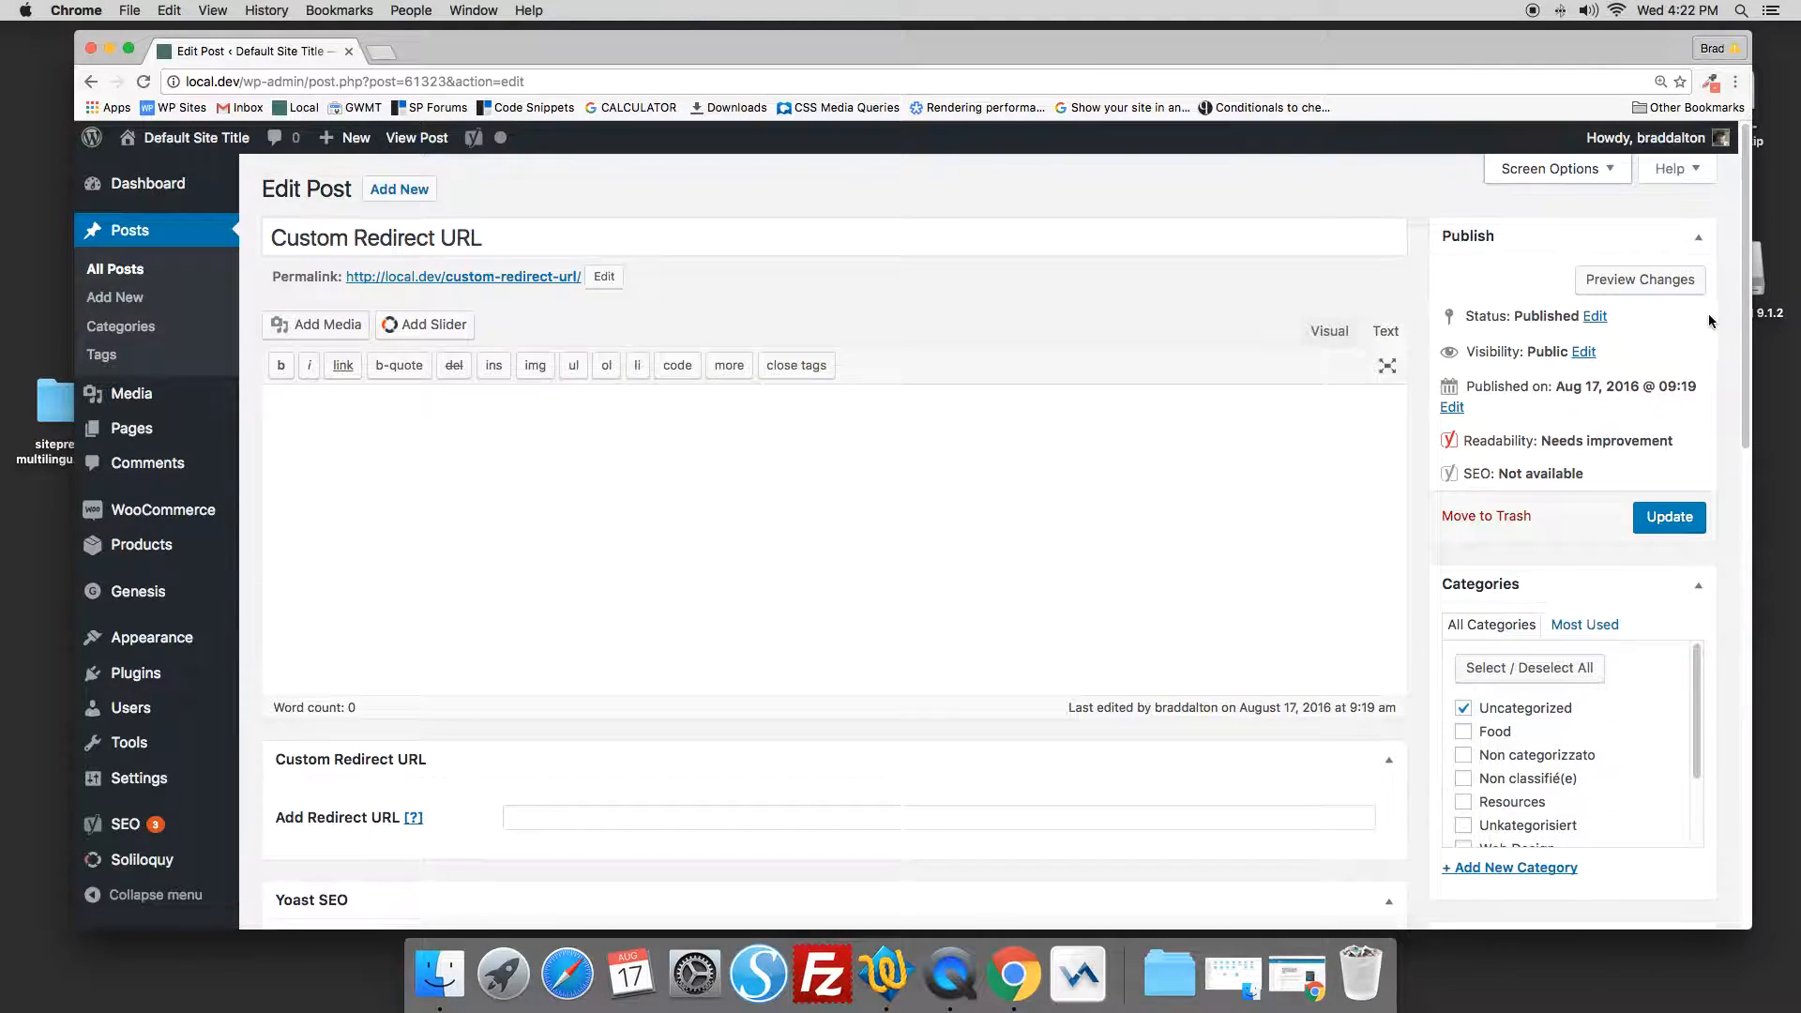
{"action": "scroll", "scroll_direction": "down", "scroll_amount": 3}
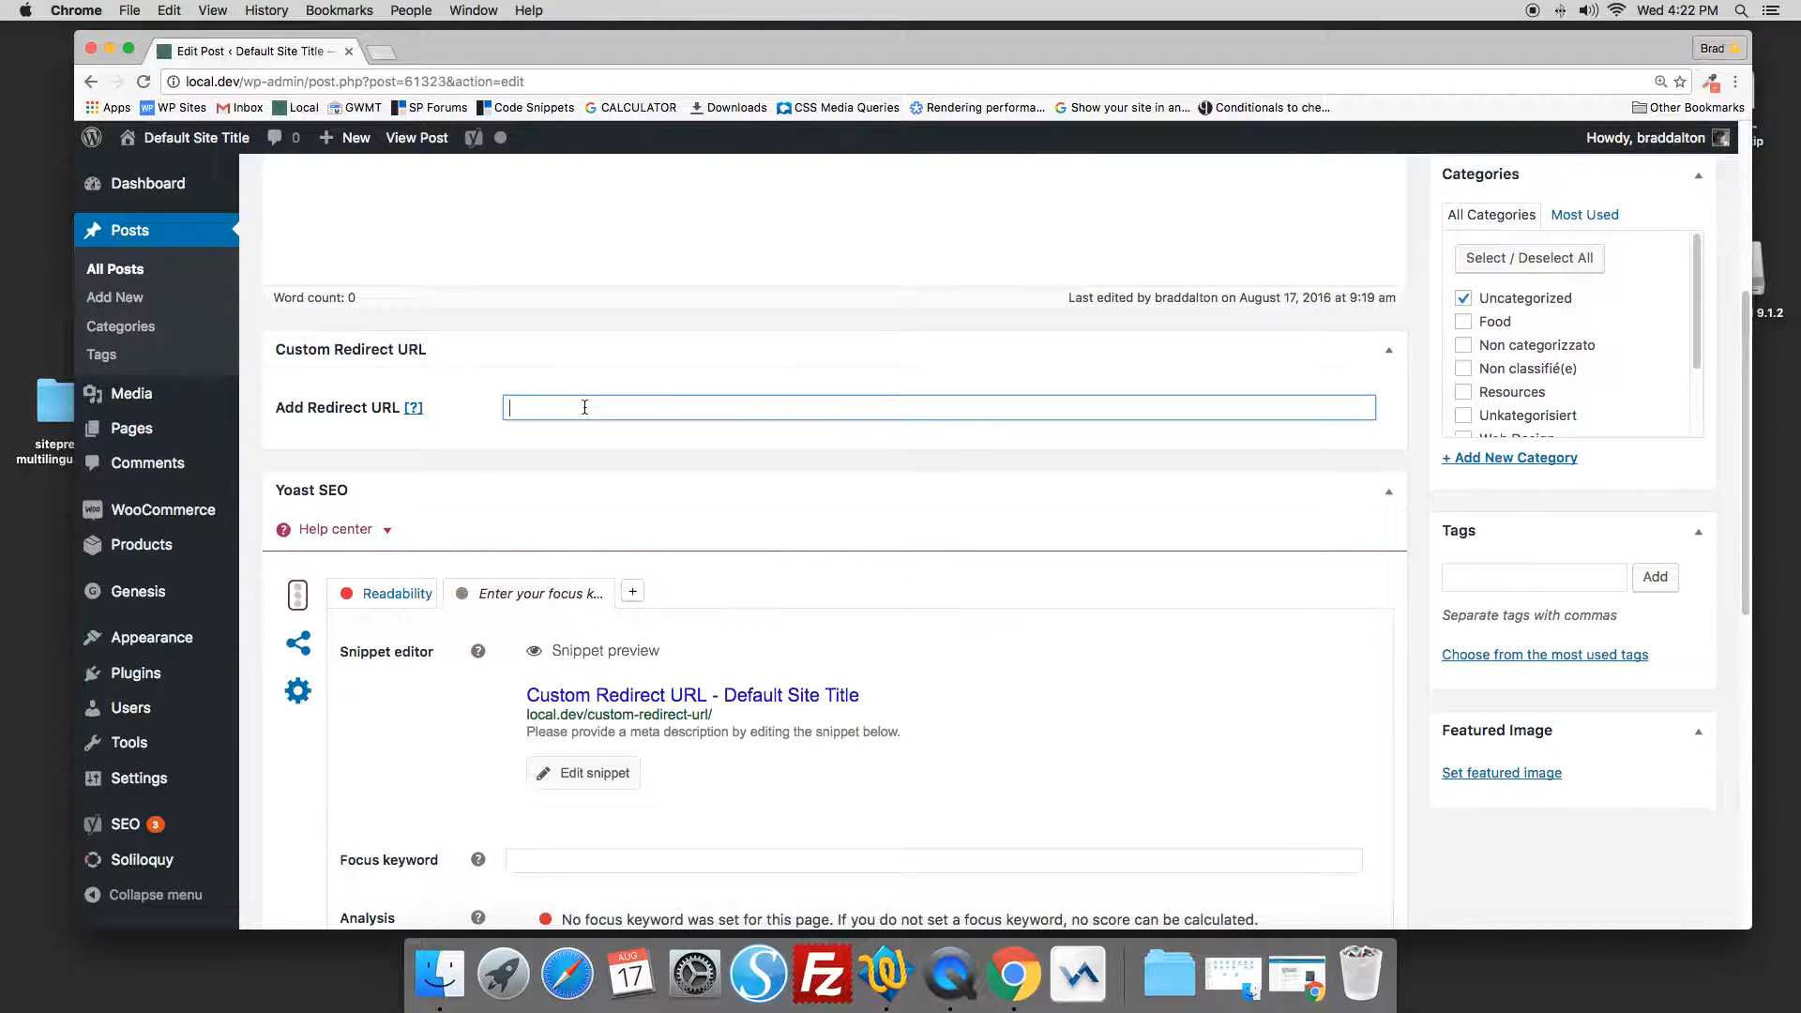
{"action": "type", "text": "h"}
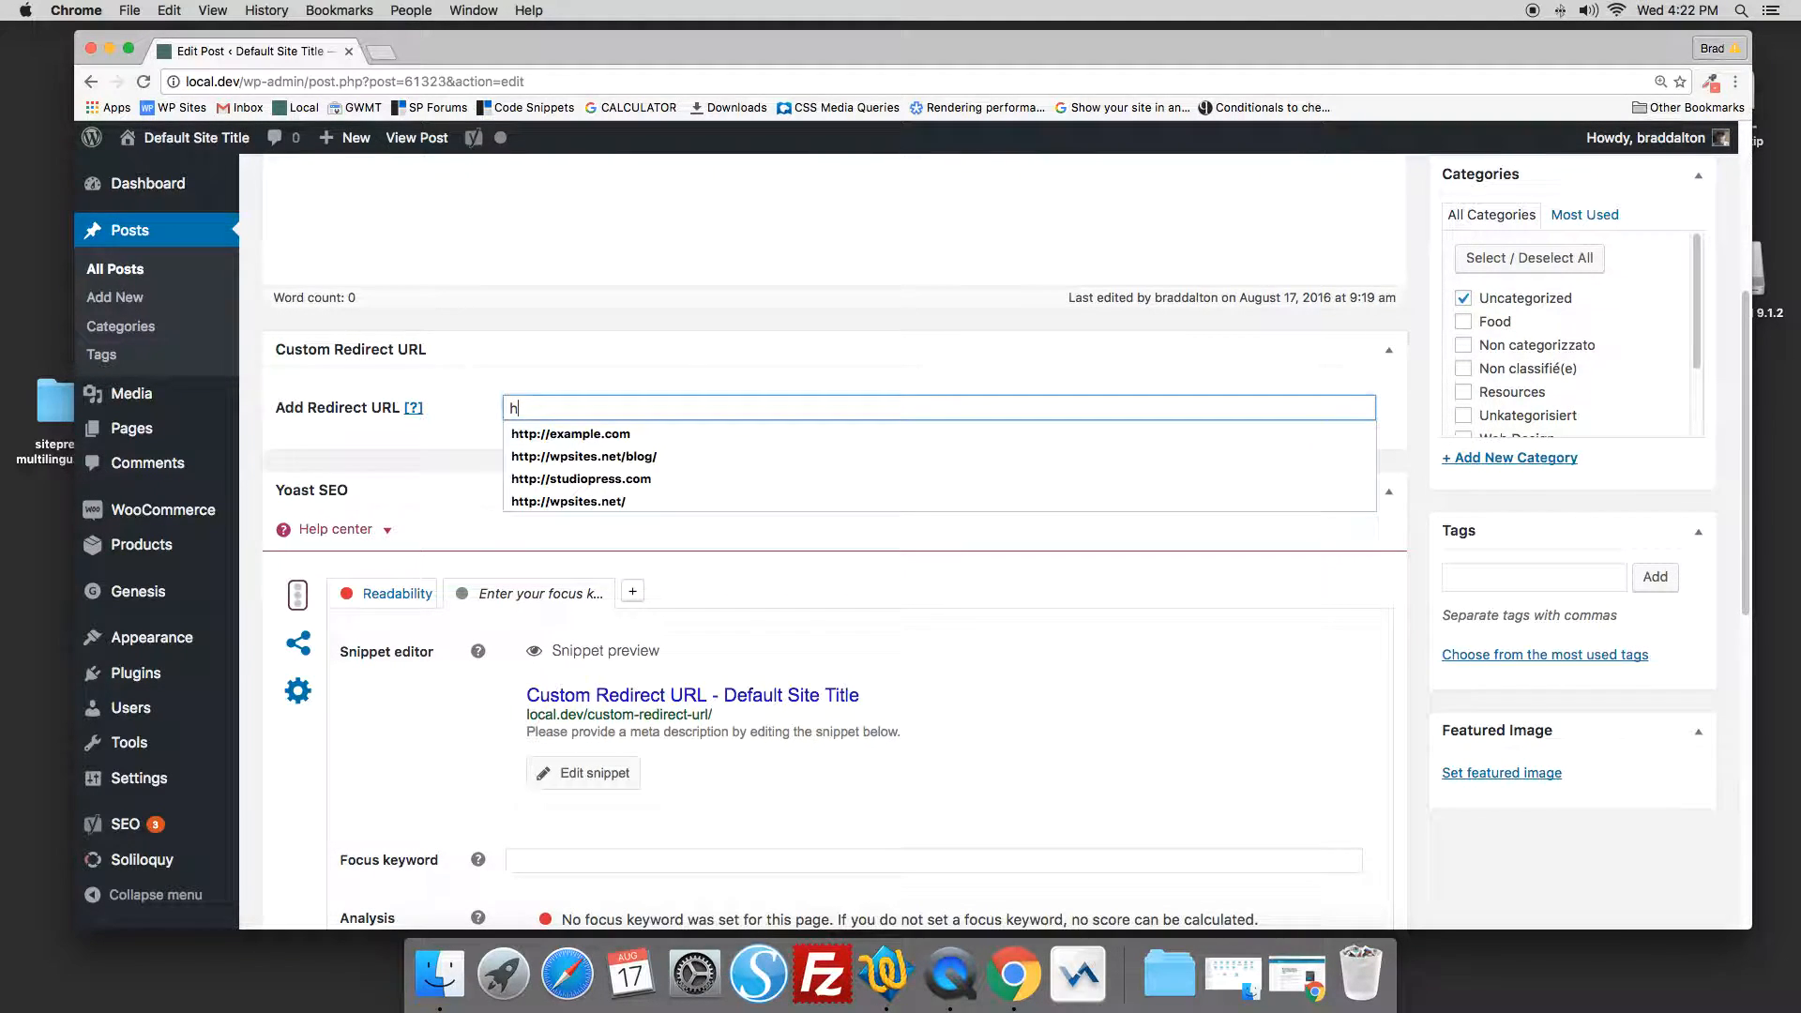
{"action": "left_click", "coordinate": [570, 434]}
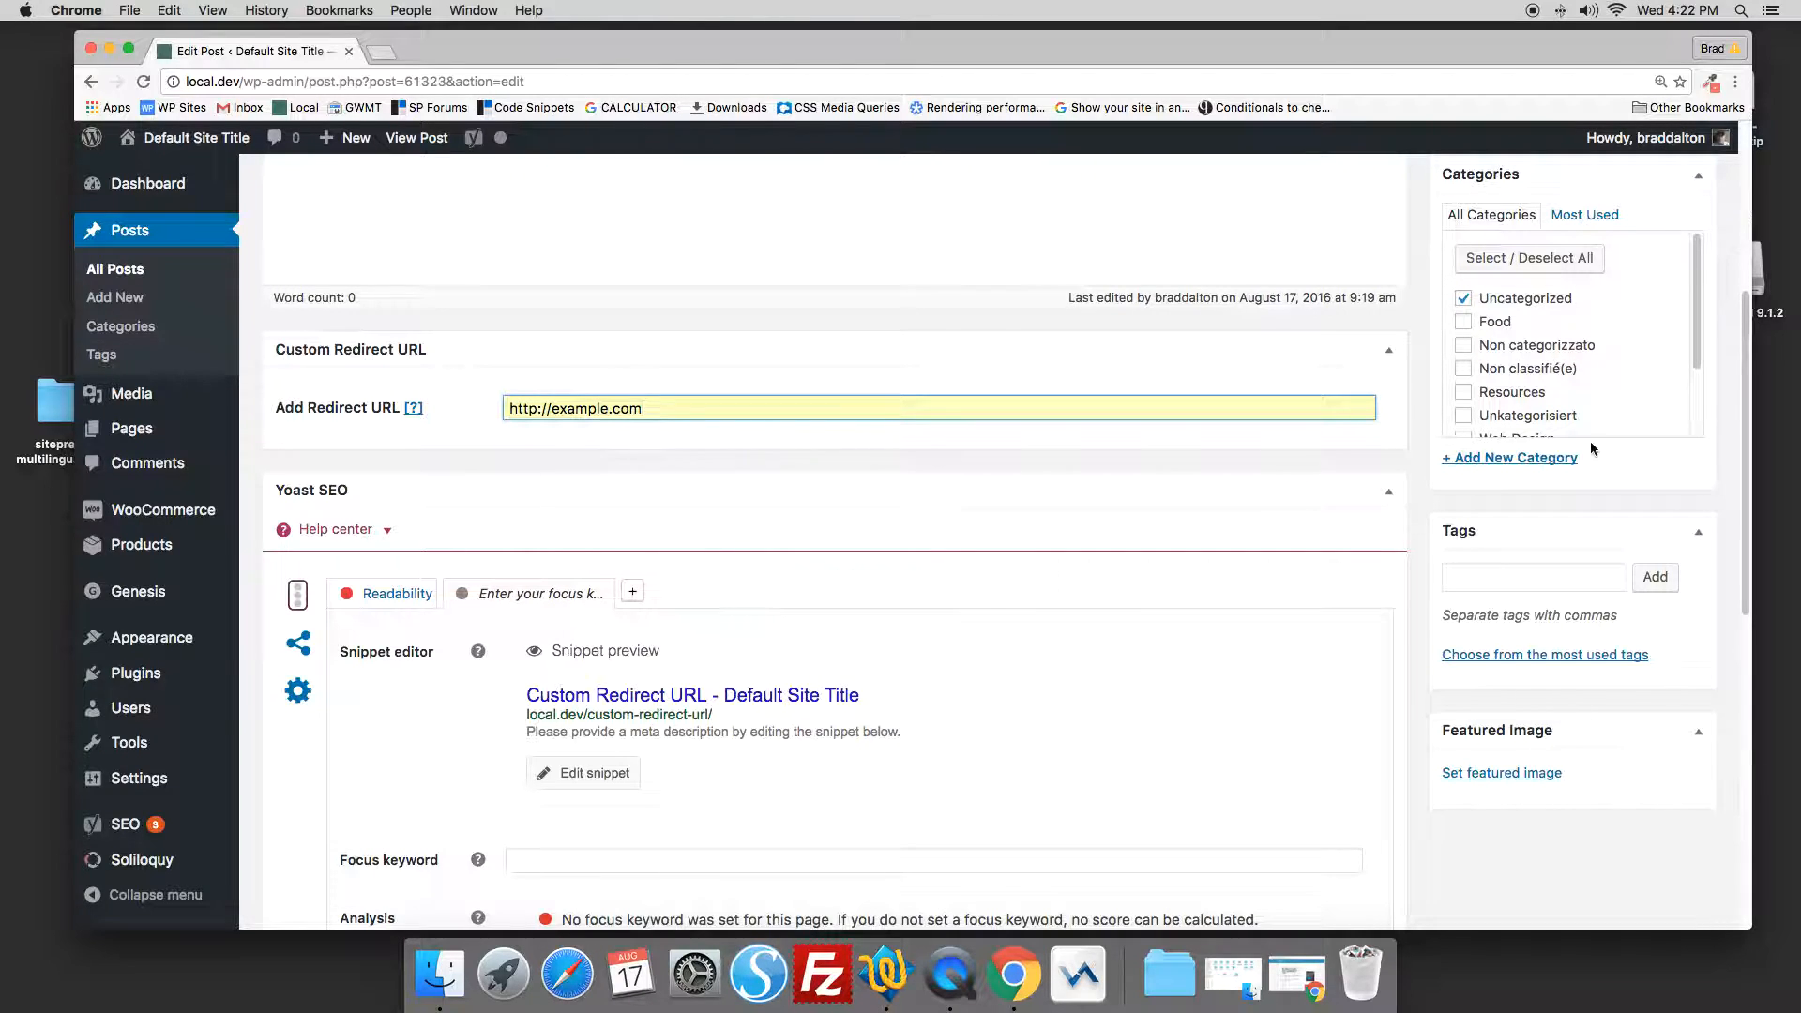
{"action": "scroll", "scroll_direction": "up", "scroll_amount": 3}
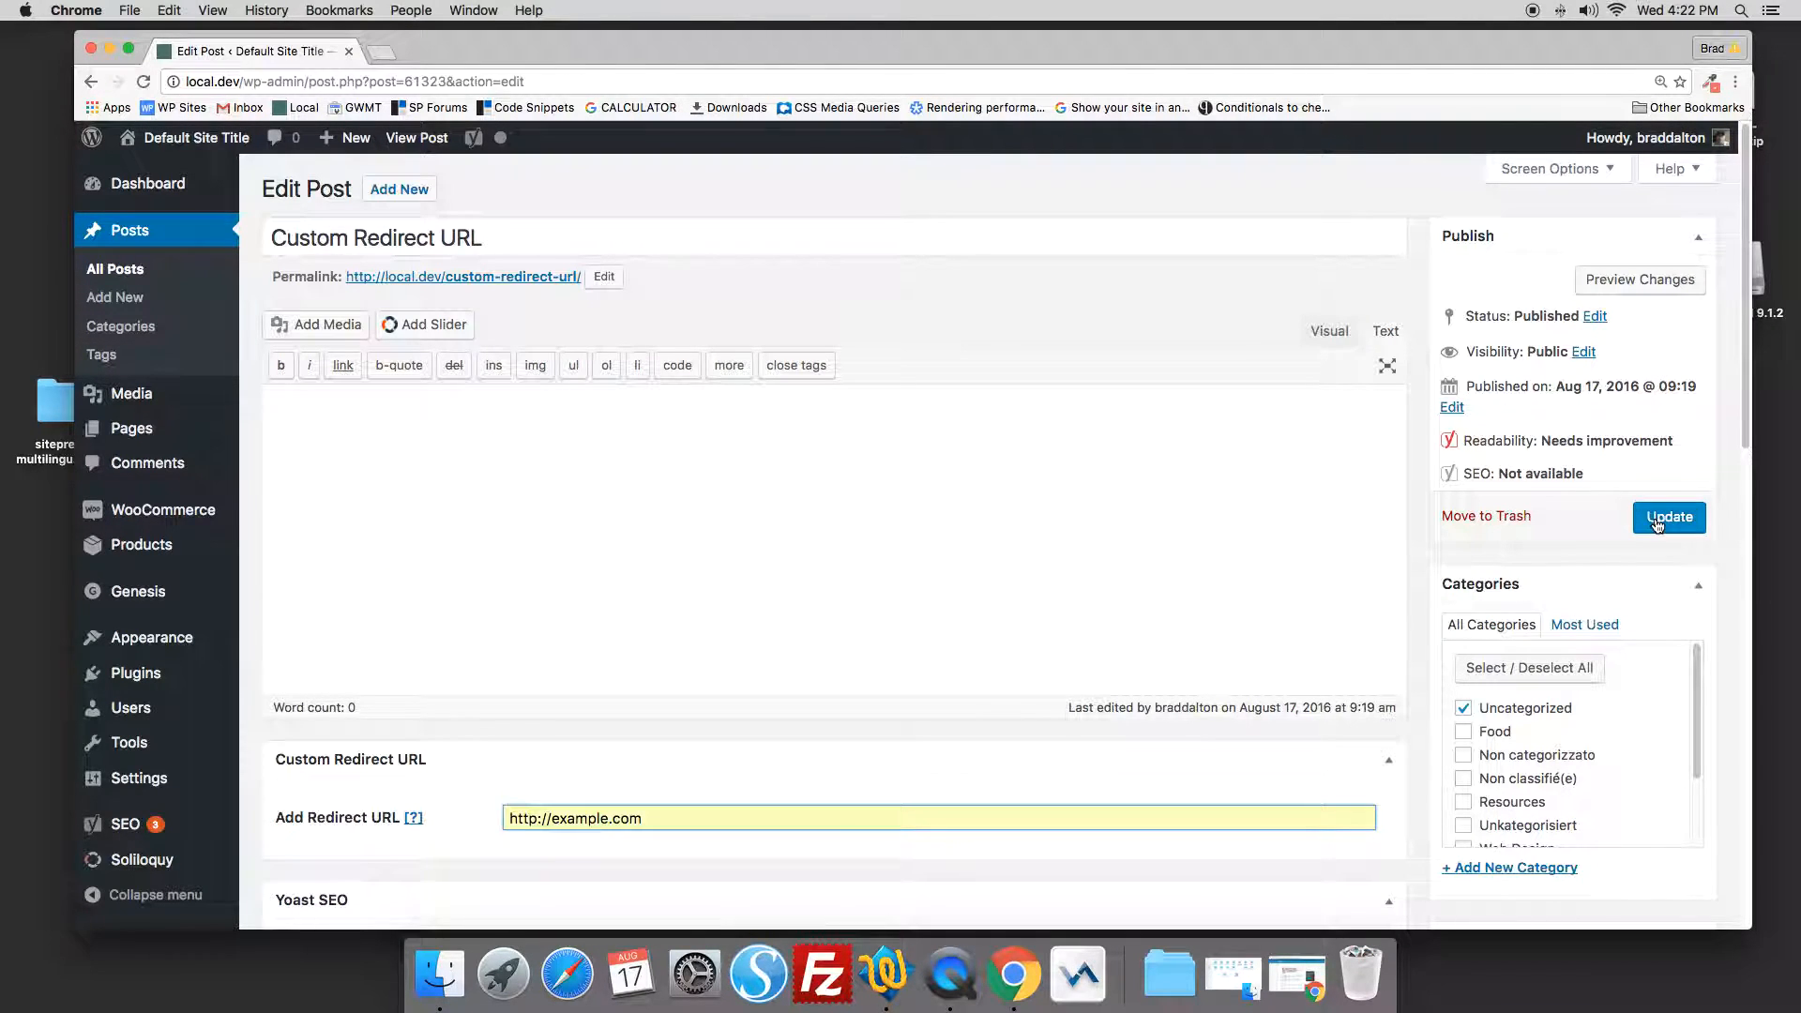
{"action": "left_click", "coordinate": [1668, 518]}
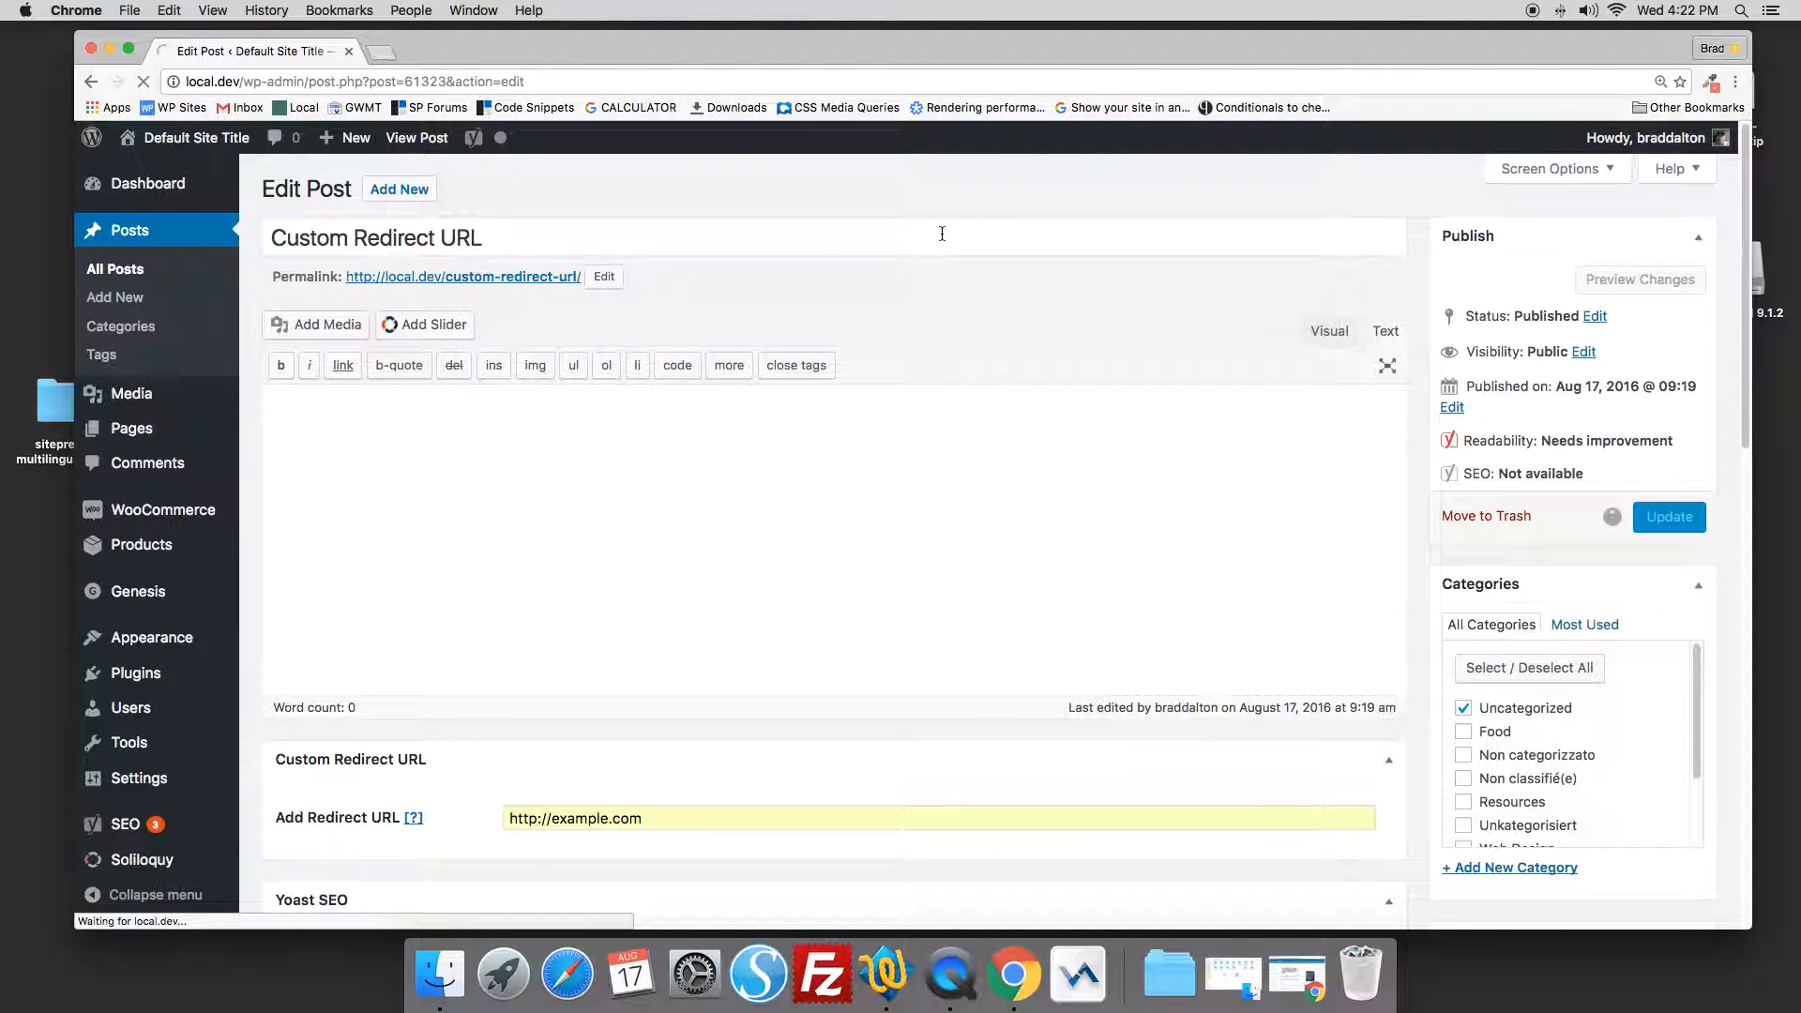
{"action": "left_click", "coordinate": [1668, 518]}
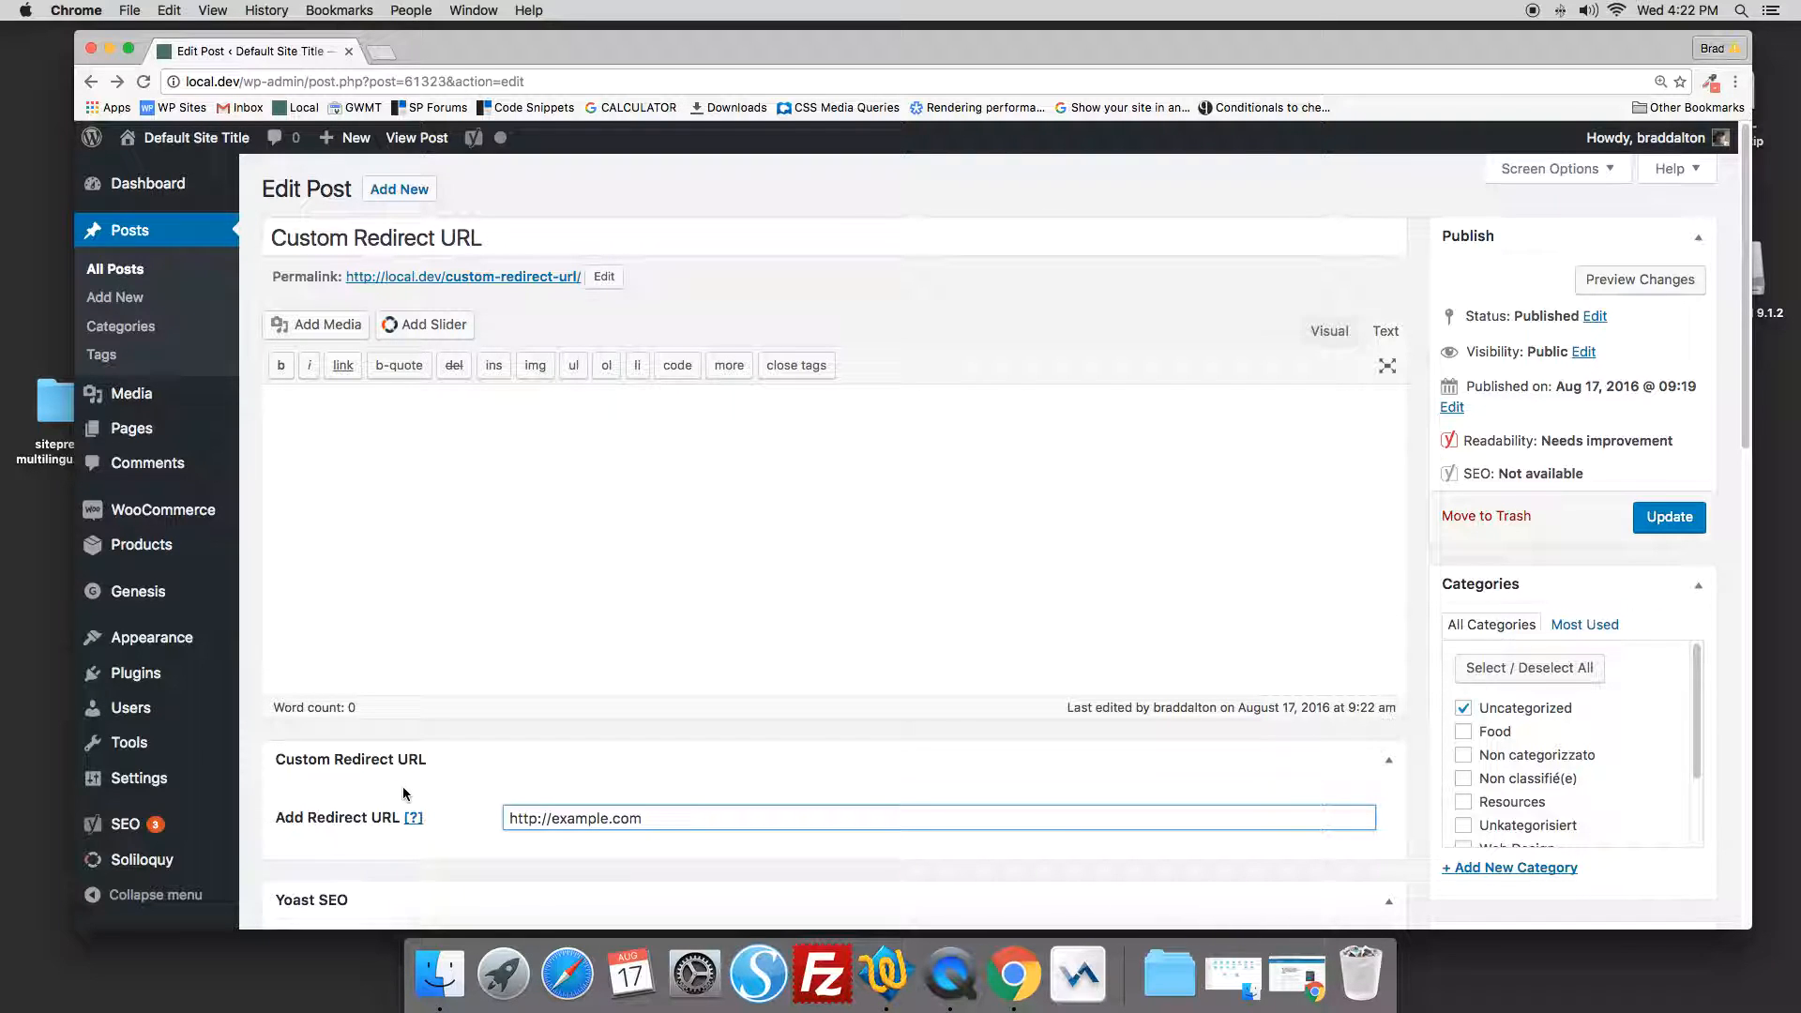
{"action": "mouse_move", "coordinate": [436, 779]}
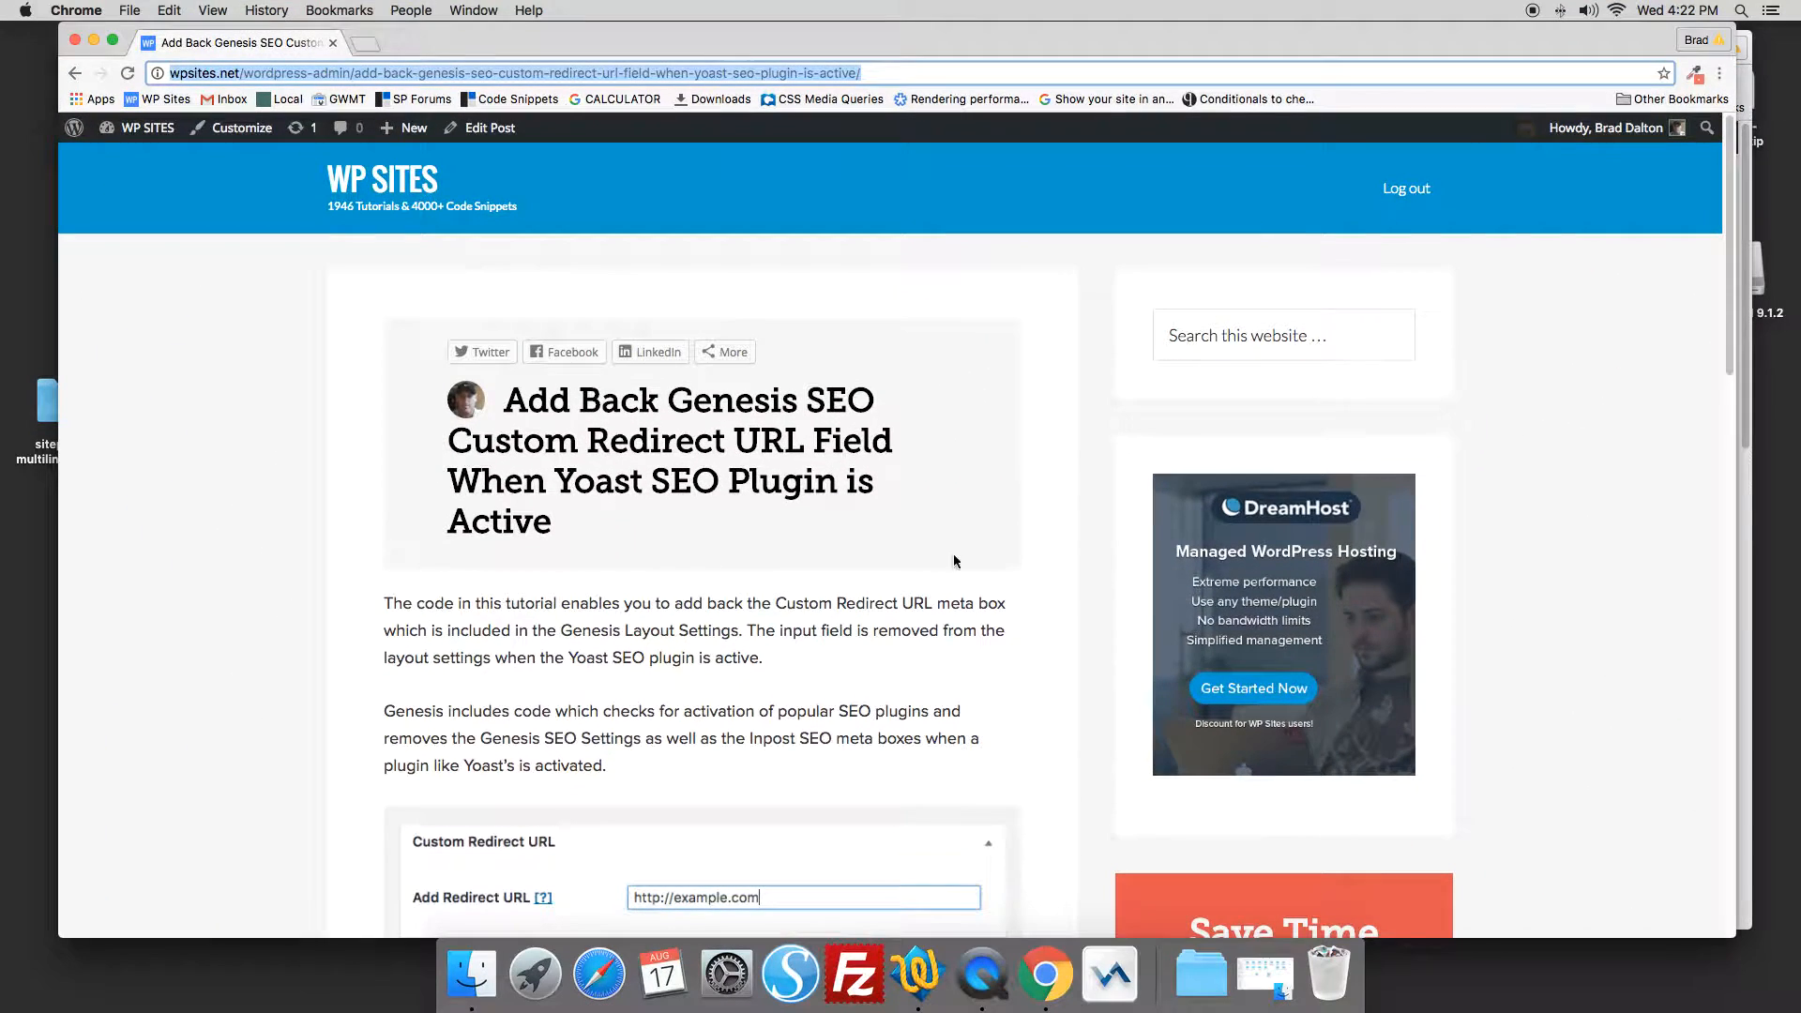
{"action": "mouse_move", "coordinate": [1666, 426]}
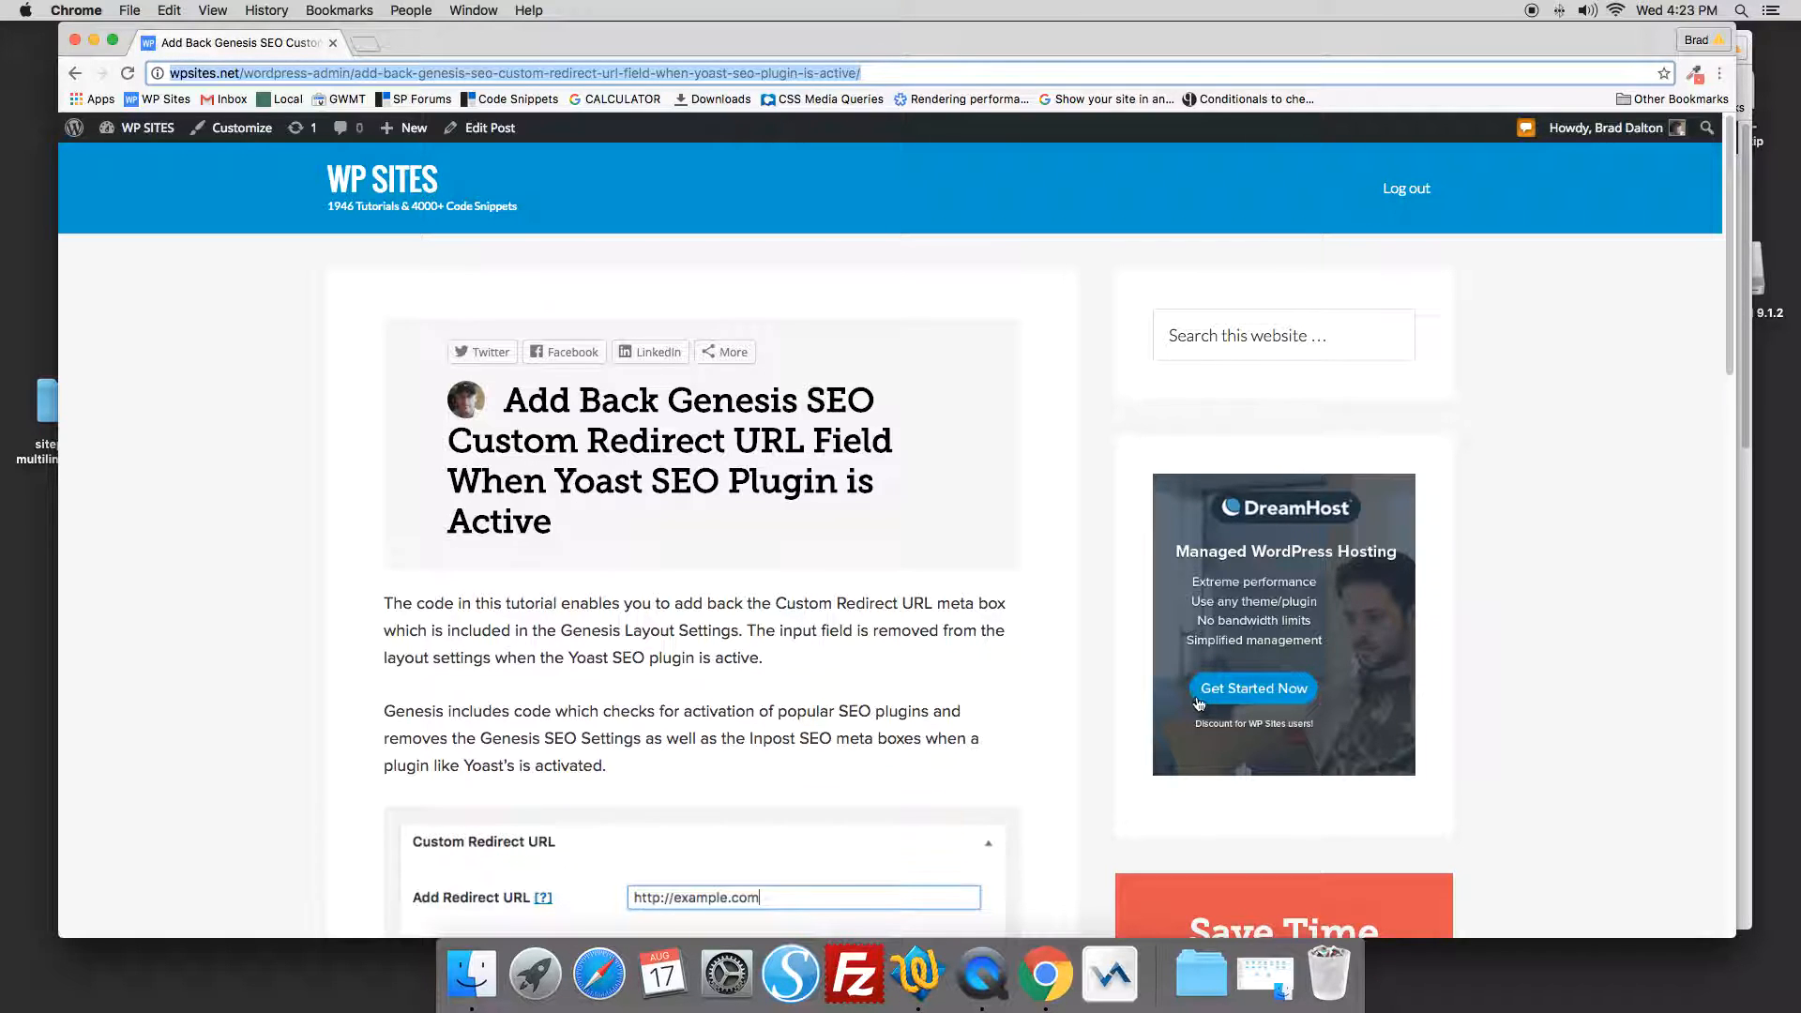
{"action": "right_click", "coordinate": [981, 976]}
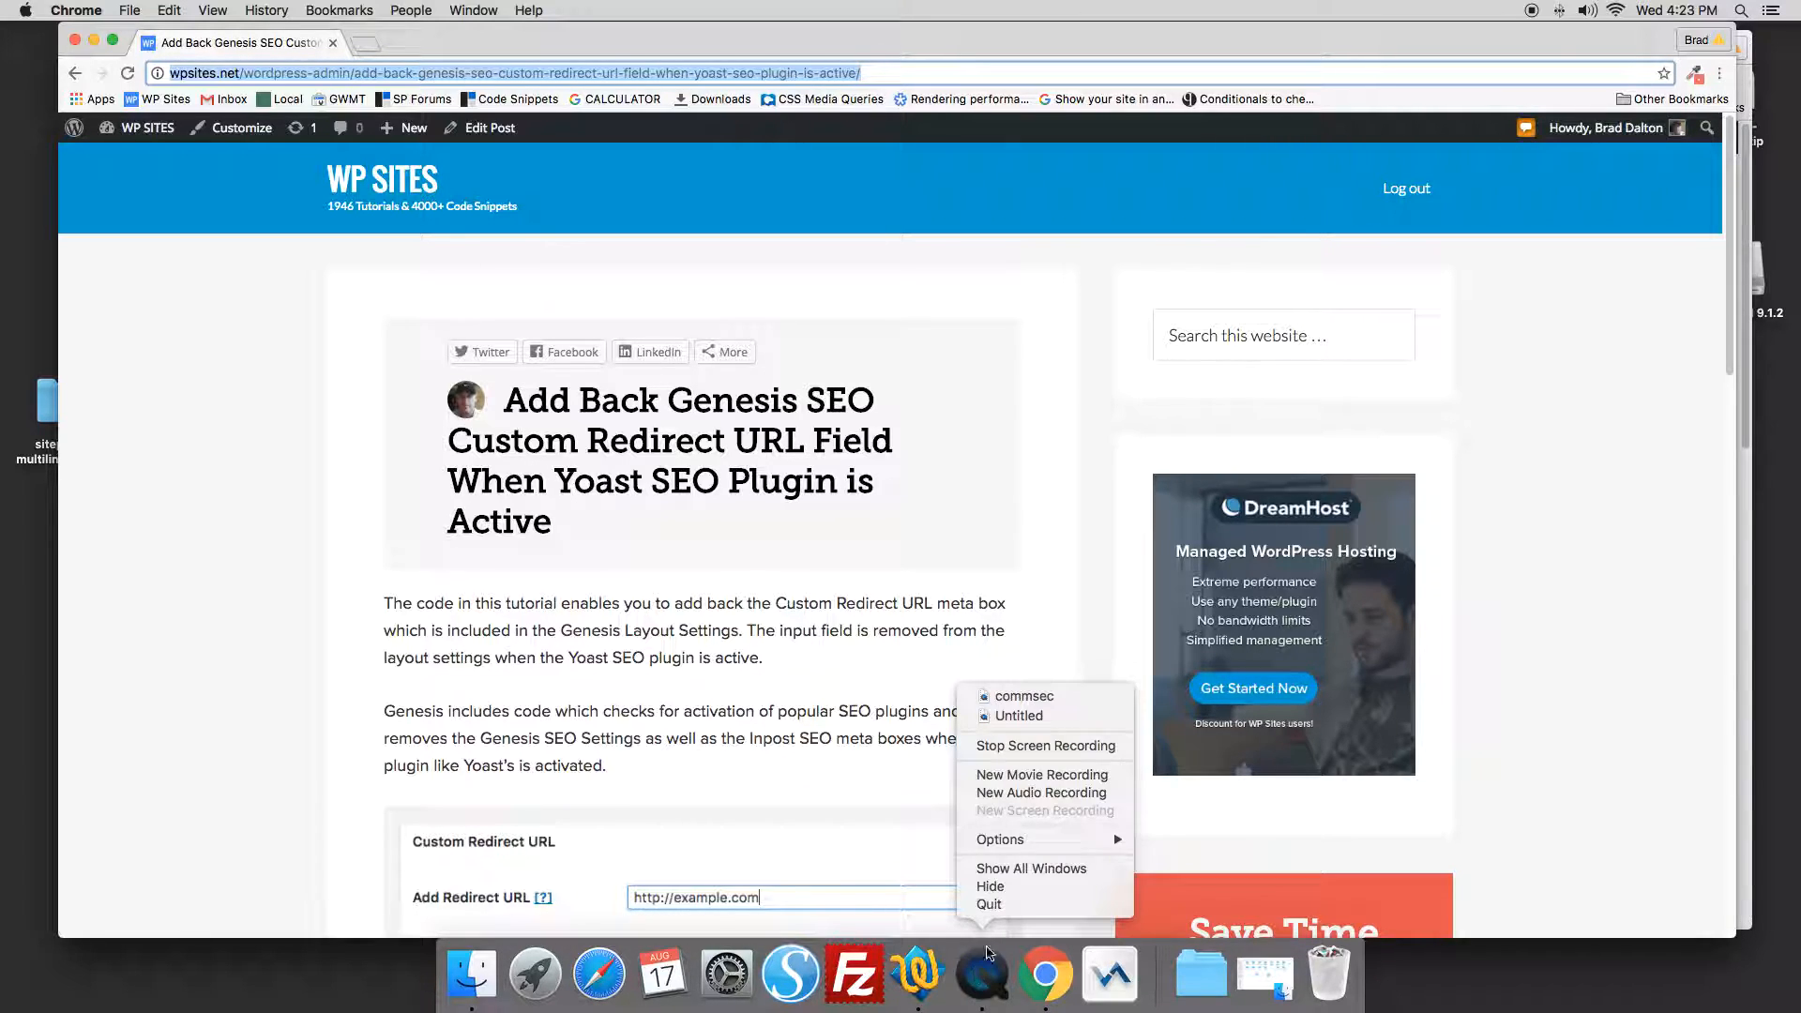